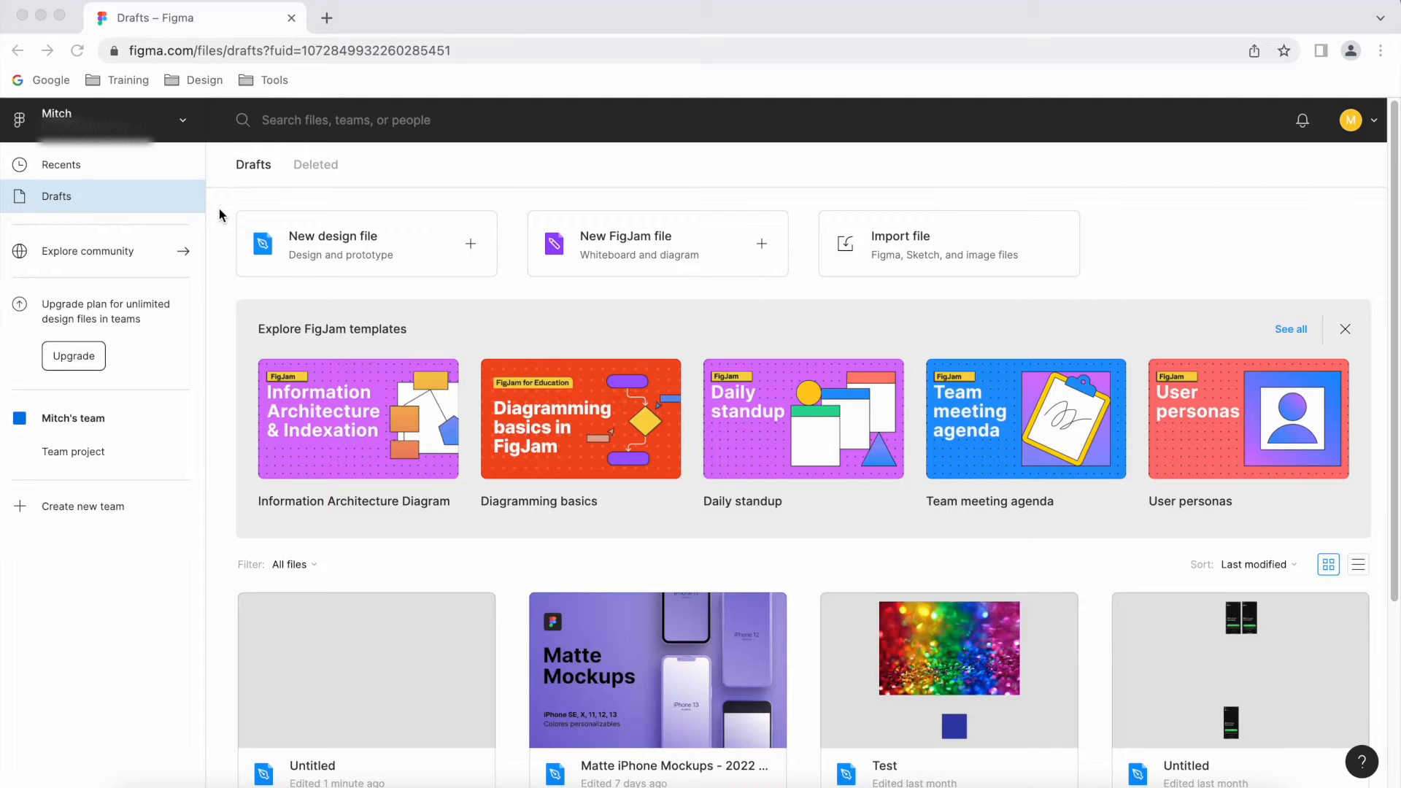
{"action": "mouse_move", "coordinate": [232, 193]}
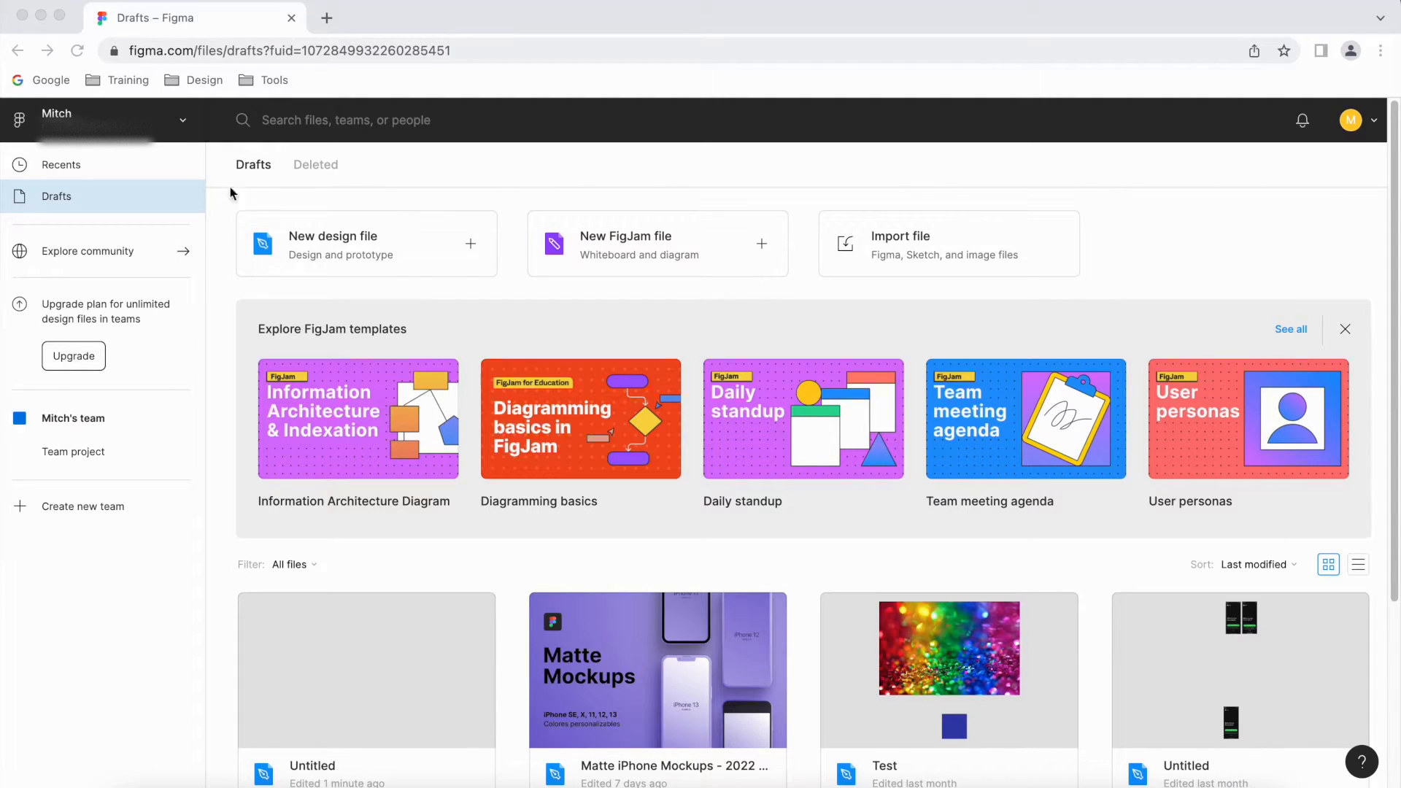
{"action": "mouse_move", "coordinate": [82, 261]}
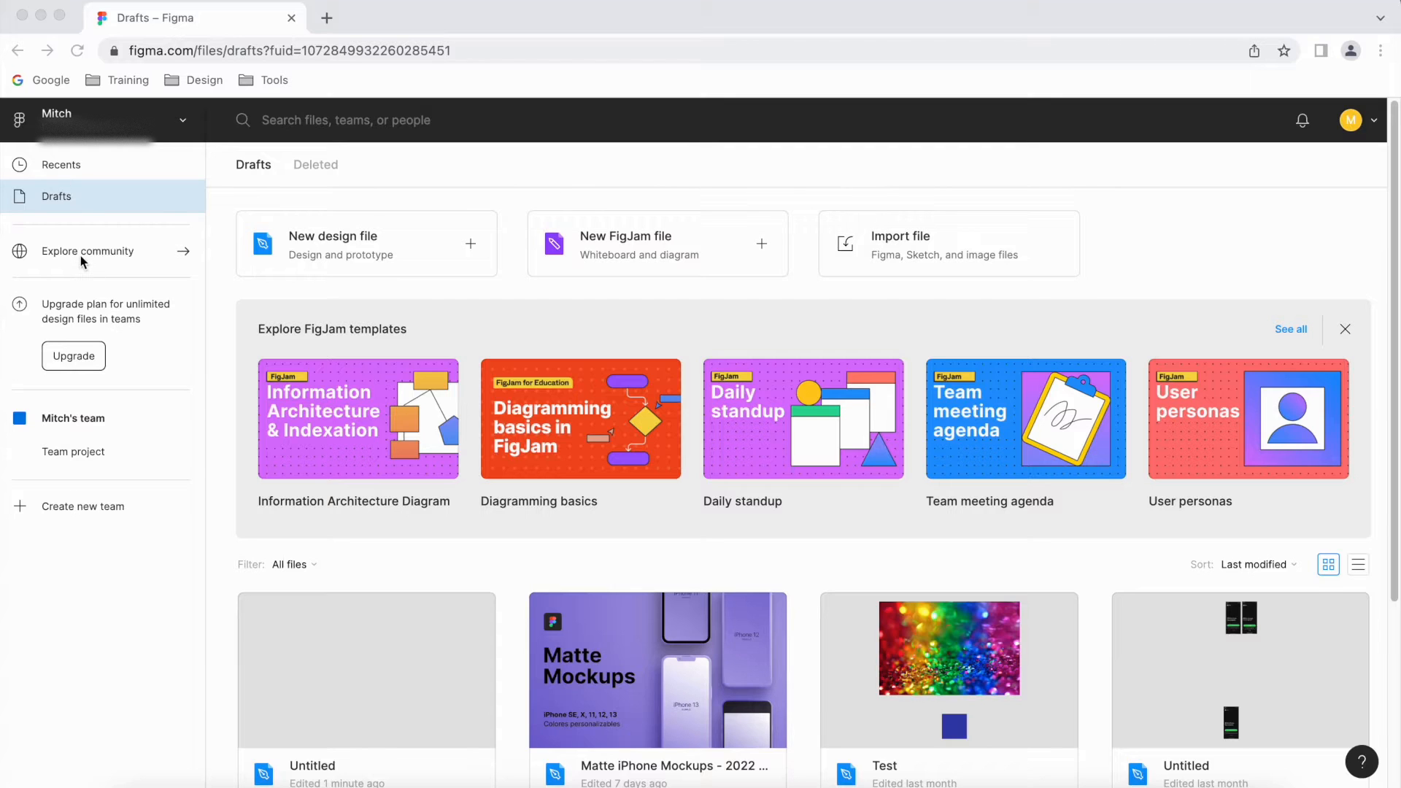
Glance at Explore community, then open the Untitled design file with its Moodboard page
{"action": "left_click", "coordinate": [87, 251]}
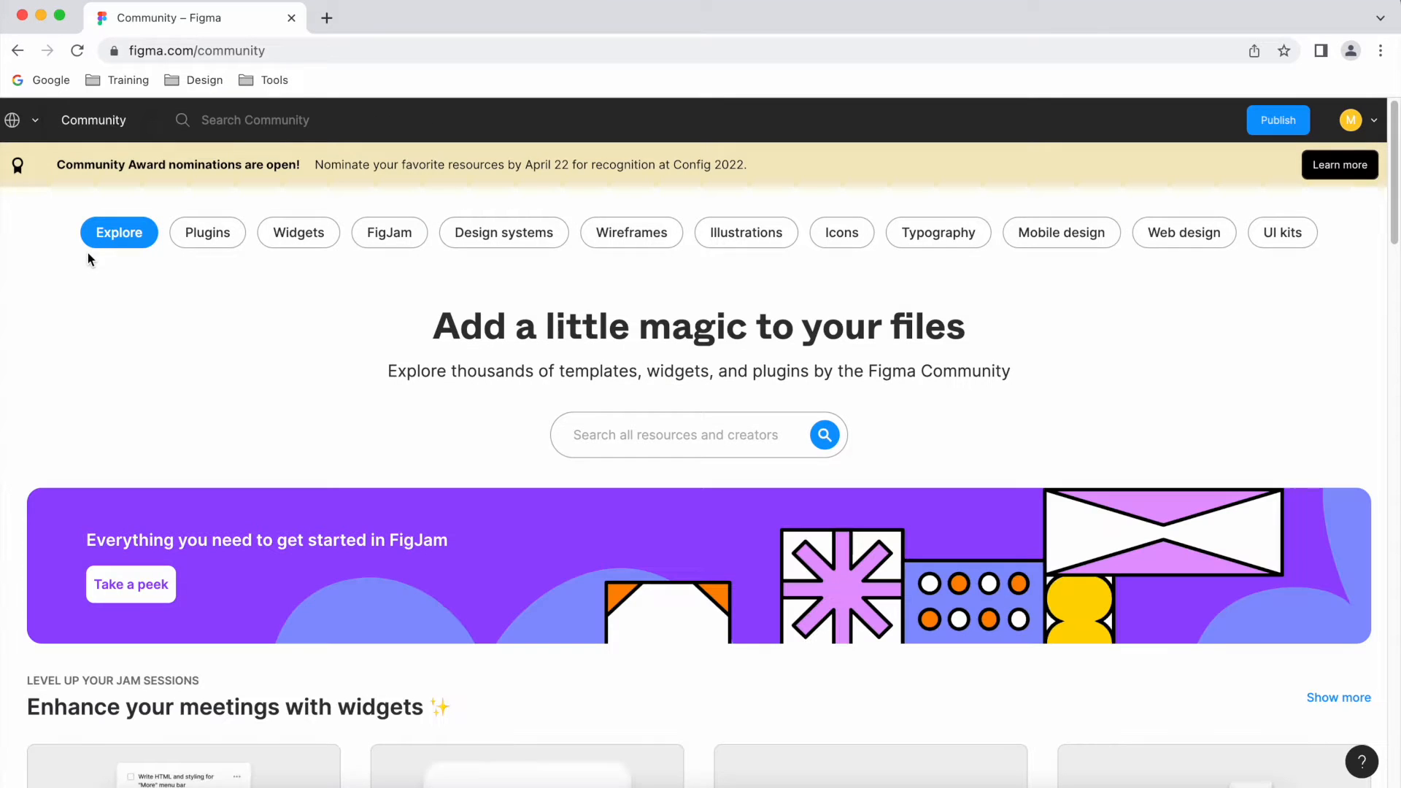
{"action": "left_click", "coordinate": [208, 232]}
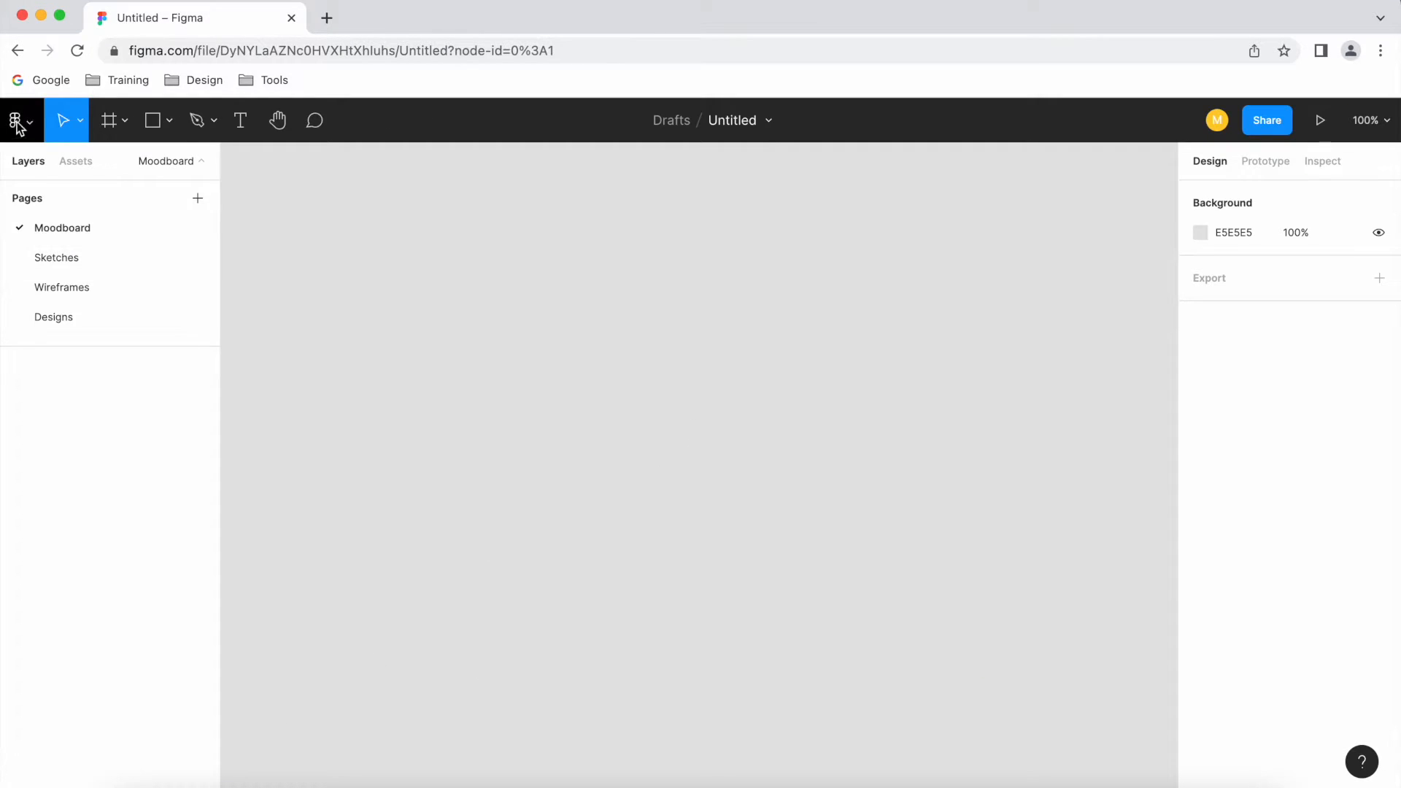
From the main menu's Plugins submenu, browse plugins in the Community in a new tab
{"action": "left_click", "coordinate": [15, 120]}
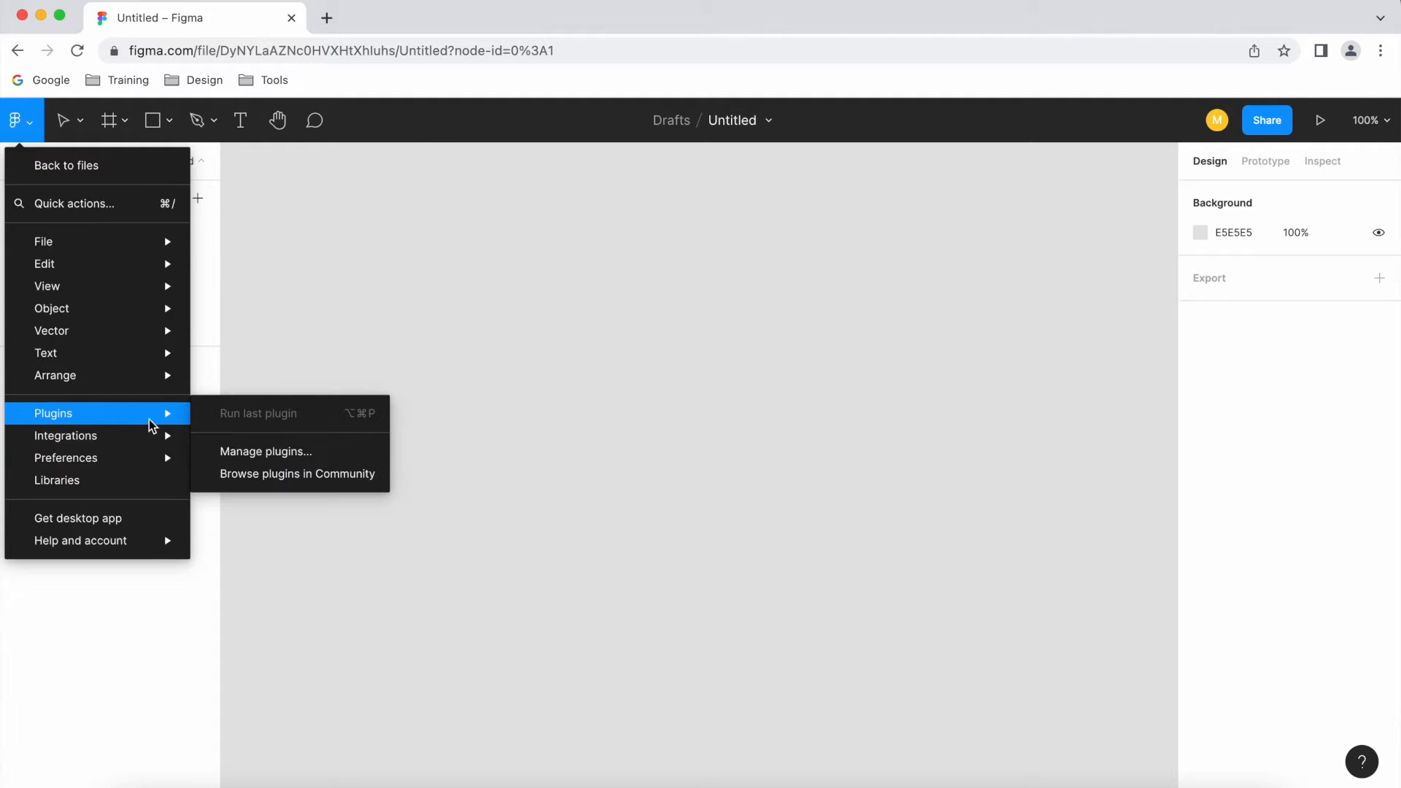
{"action": "mouse_move", "coordinate": [330, 473]}
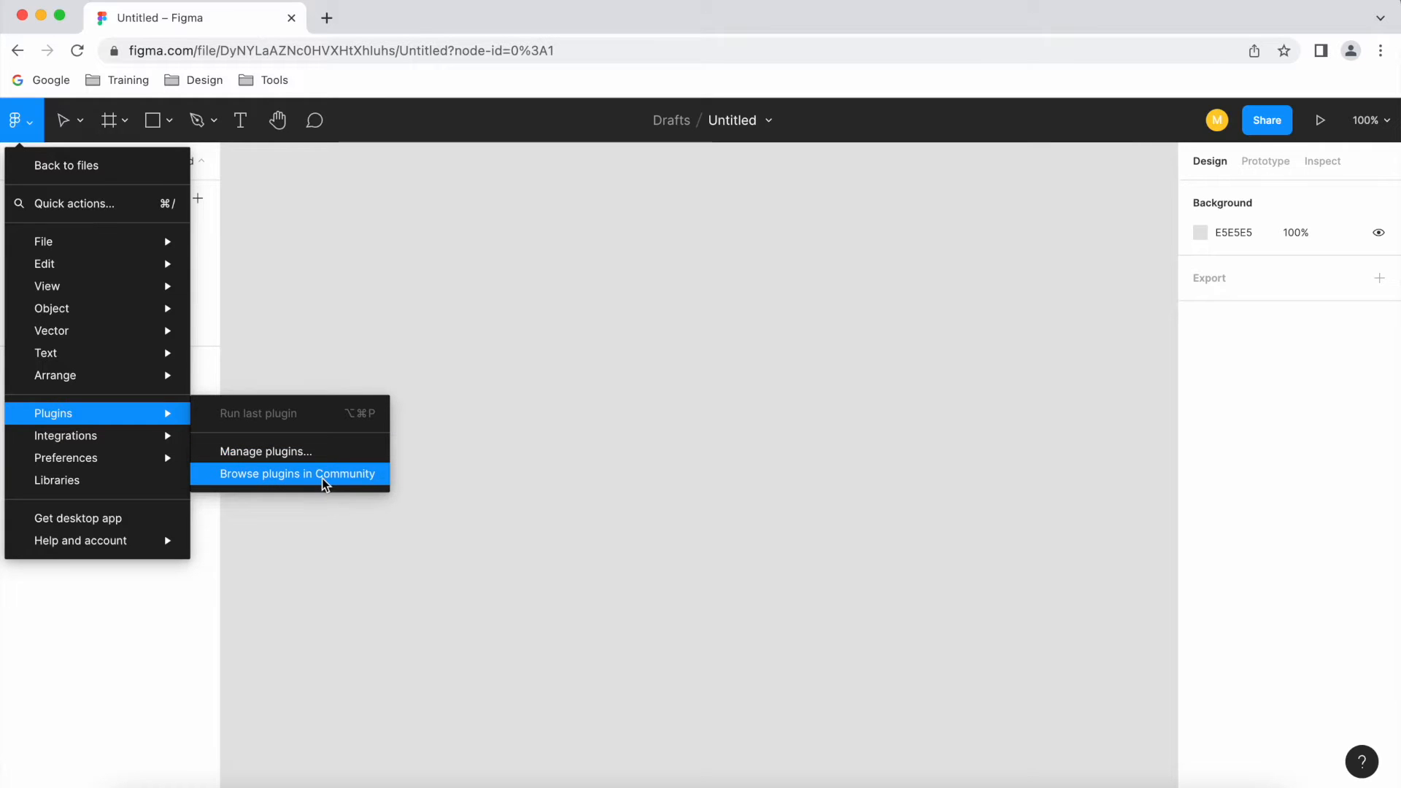
{"action": "left_click", "coordinate": [298, 473]}
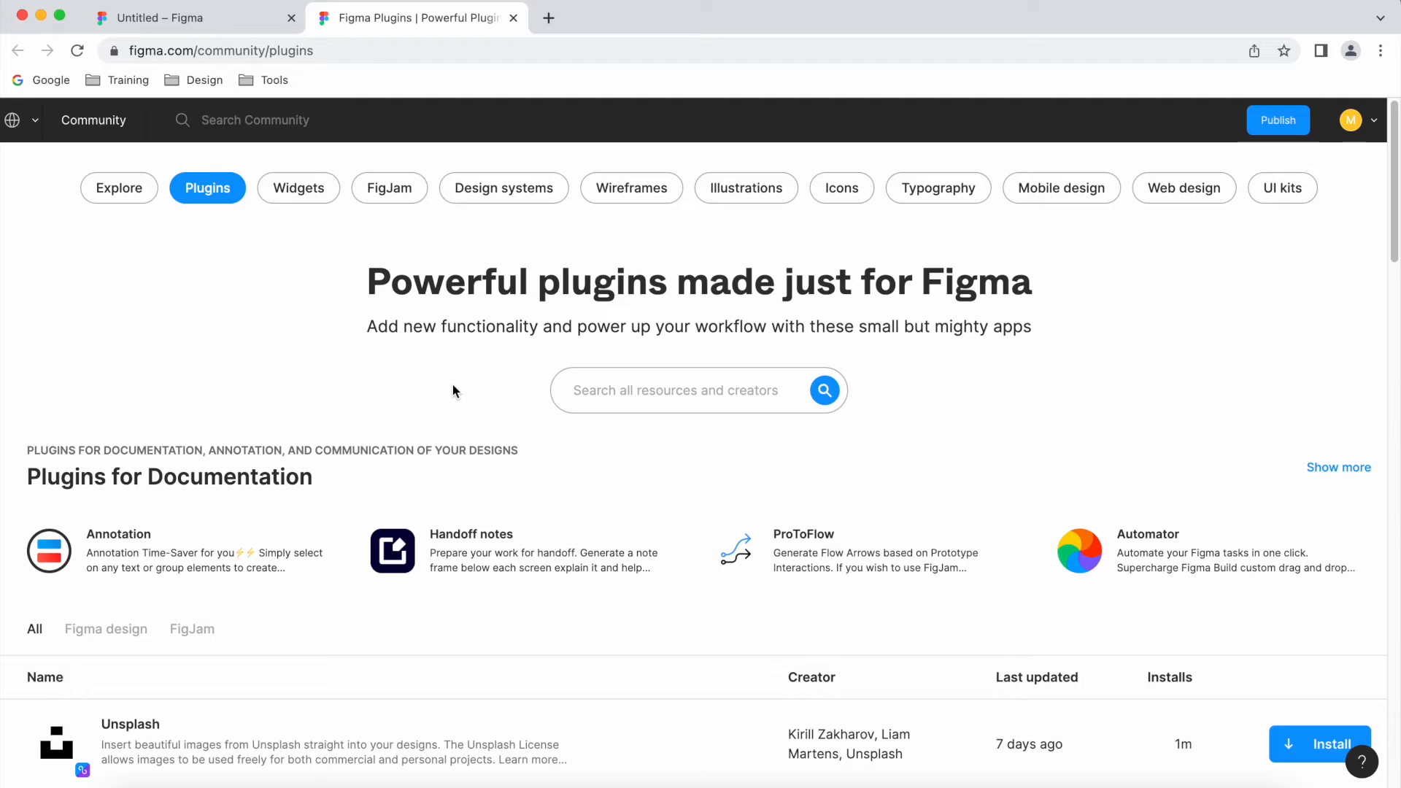
{"action": "mouse_move", "coordinate": [70, 233]}
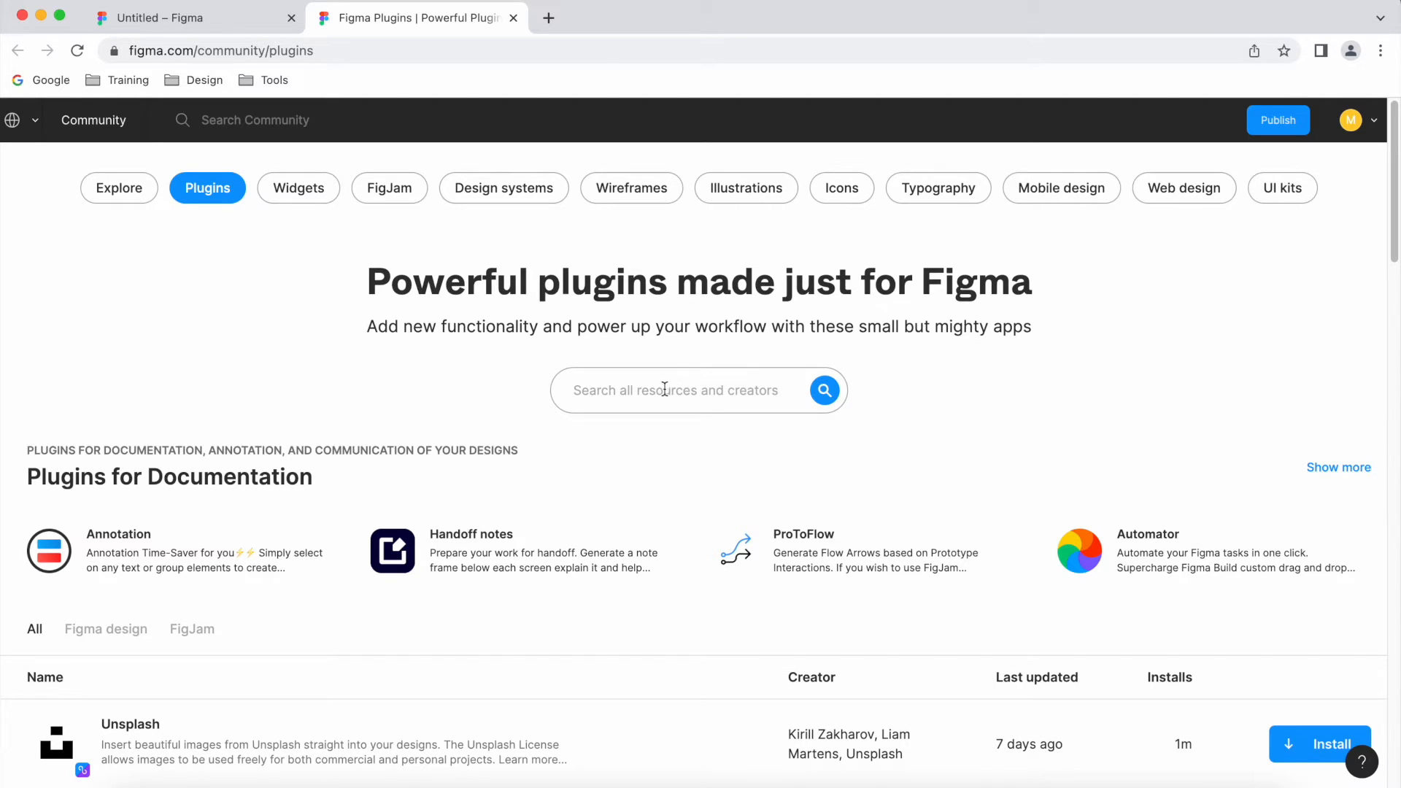
Search the Community plugins page for 'Lorem ipsum' to list the 21 matching plugins
{"action": "scroll", "scroll_direction": "down", "scroll_amount": 3}
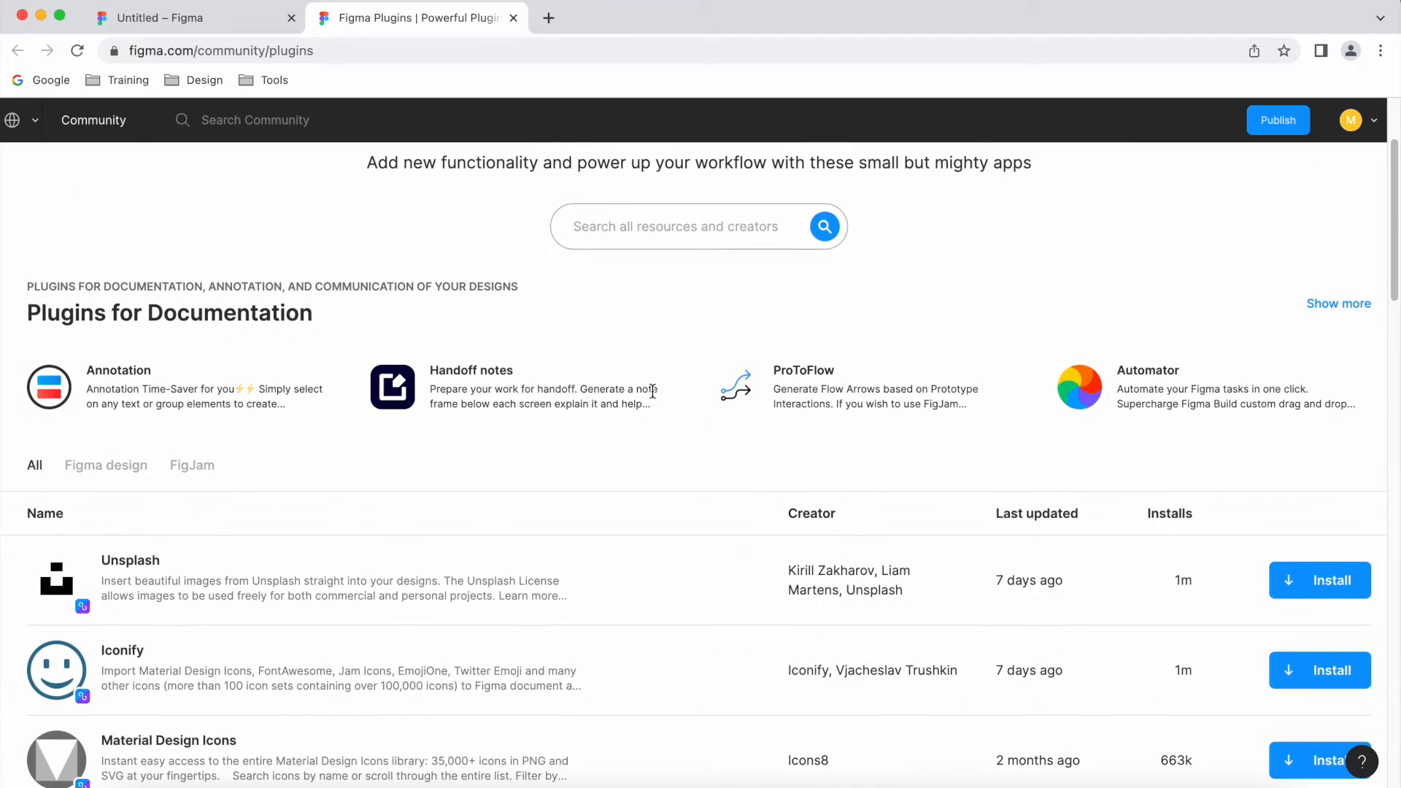
{"action": "scroll", "scroll_direction": "down", "scroll_amount": 3}
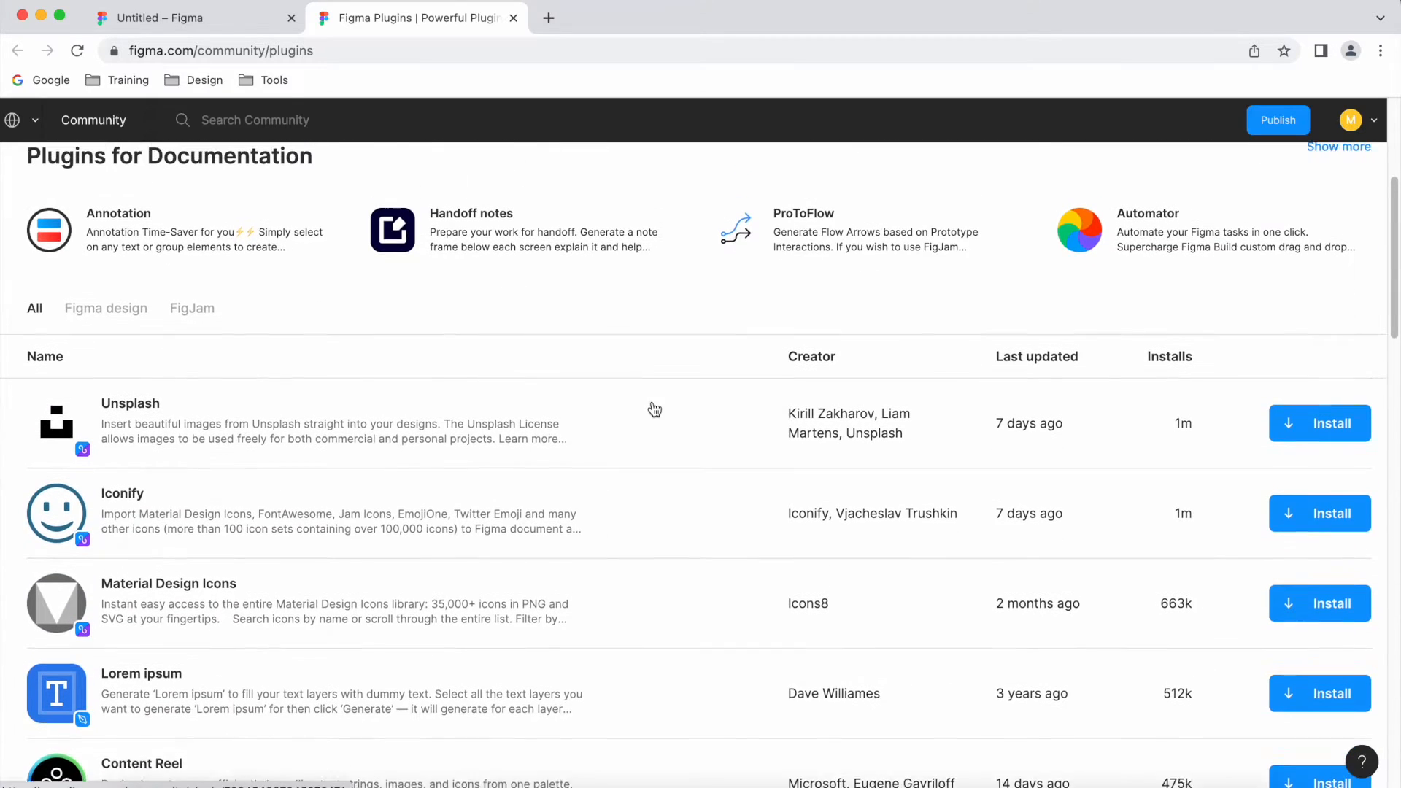
{"action": "scroll", "scroll_direction": "down", "scroll_amount": 3}
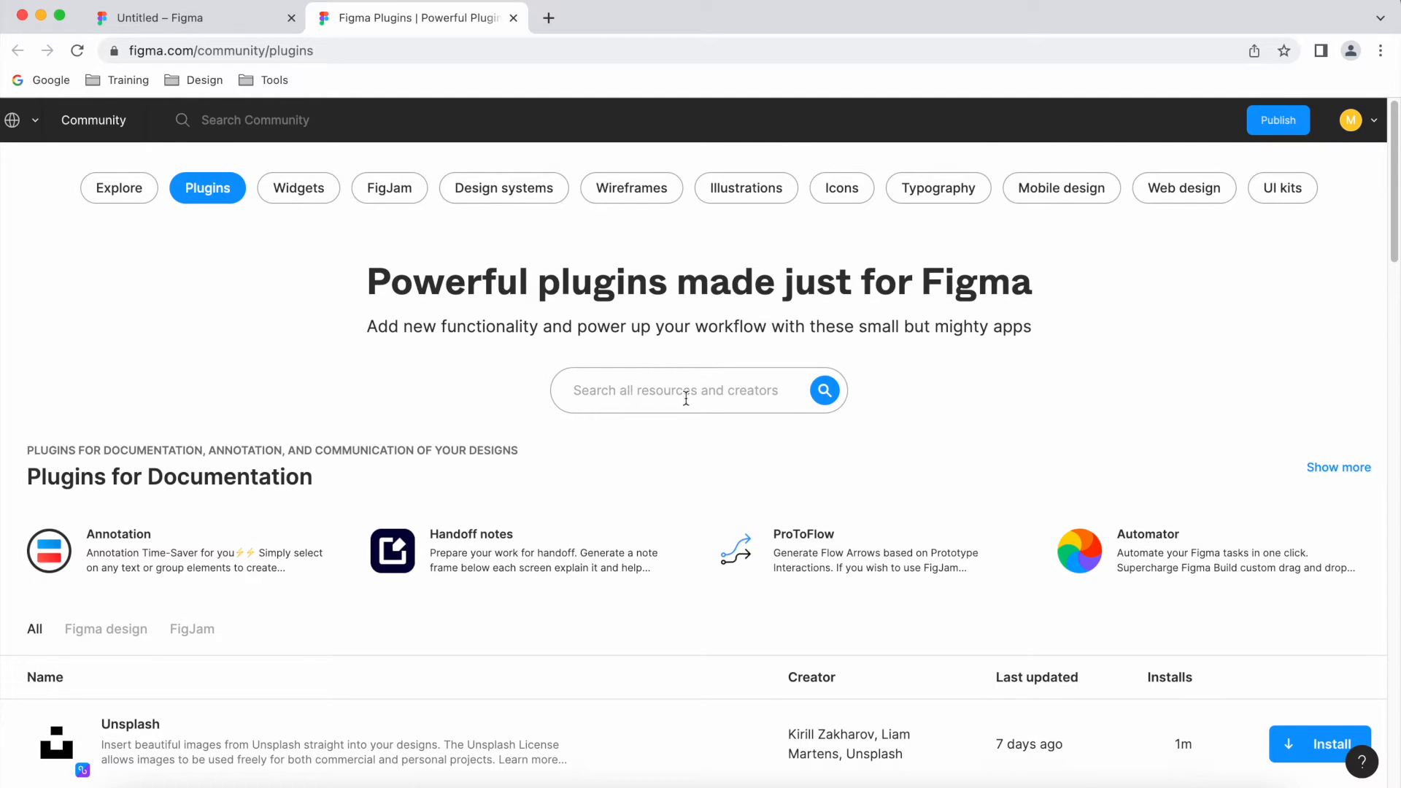
{"action": "type", "text": "Lorem ipsum"}
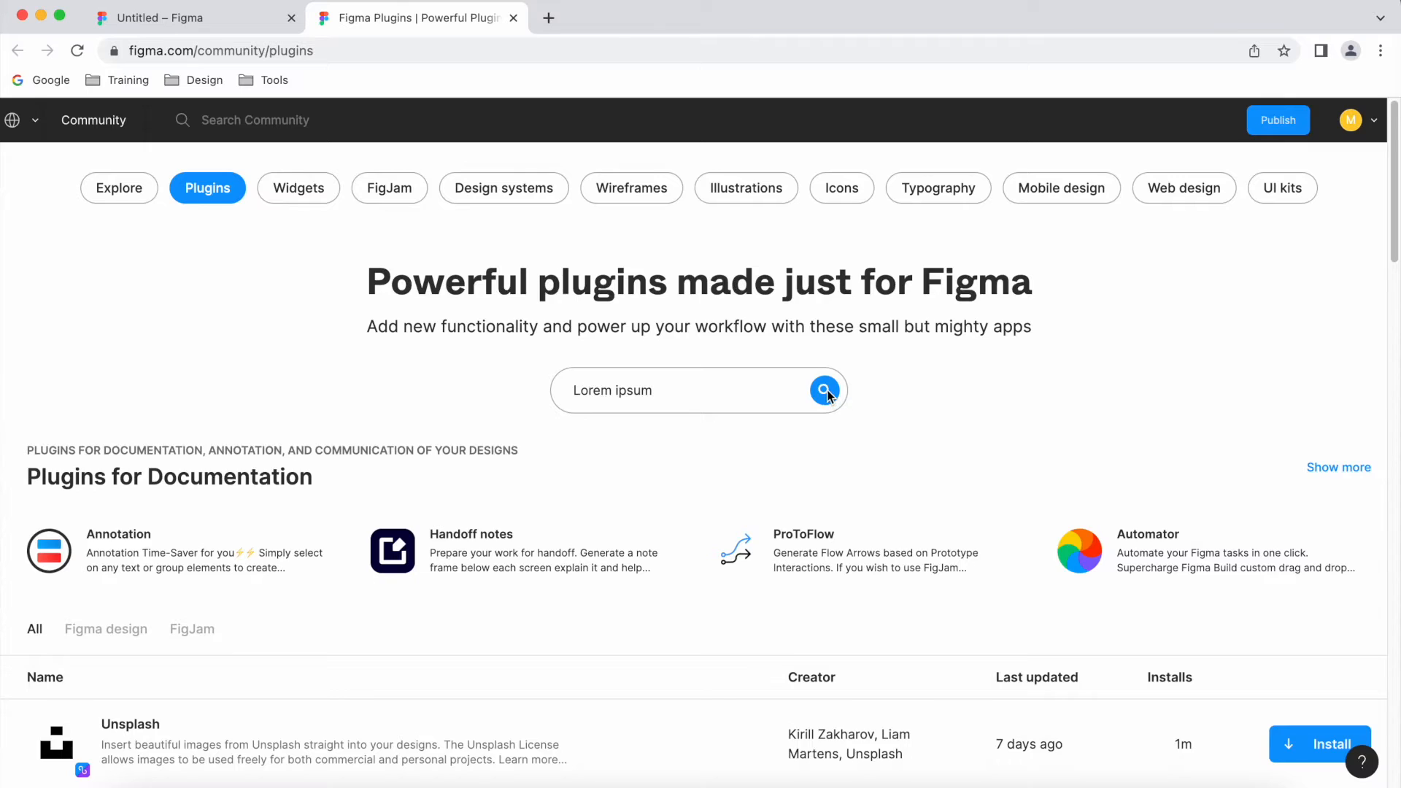
{"action": "left_click", "coordinate": [823, 391]}
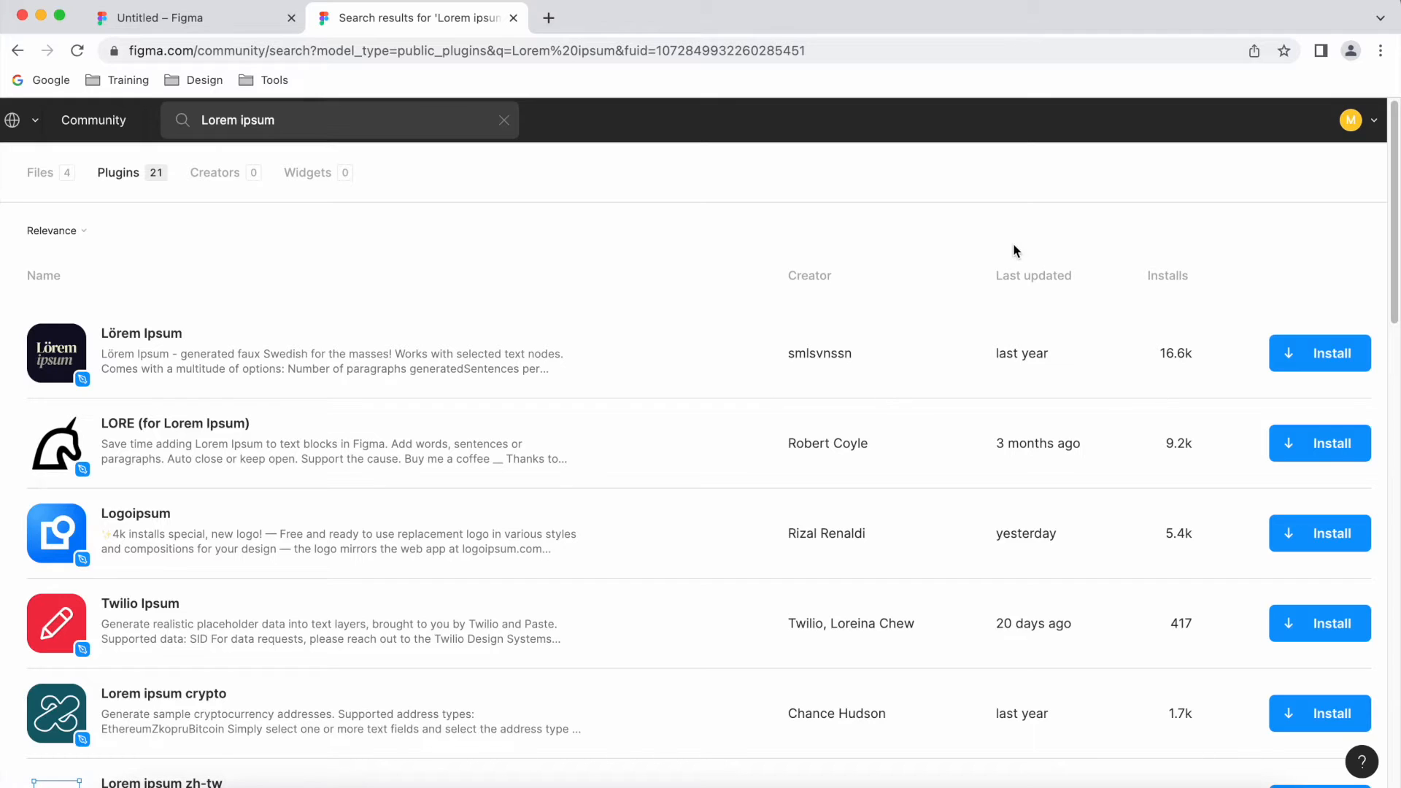
{"action": "mouse_move", "coordinate": [1195, 374]}
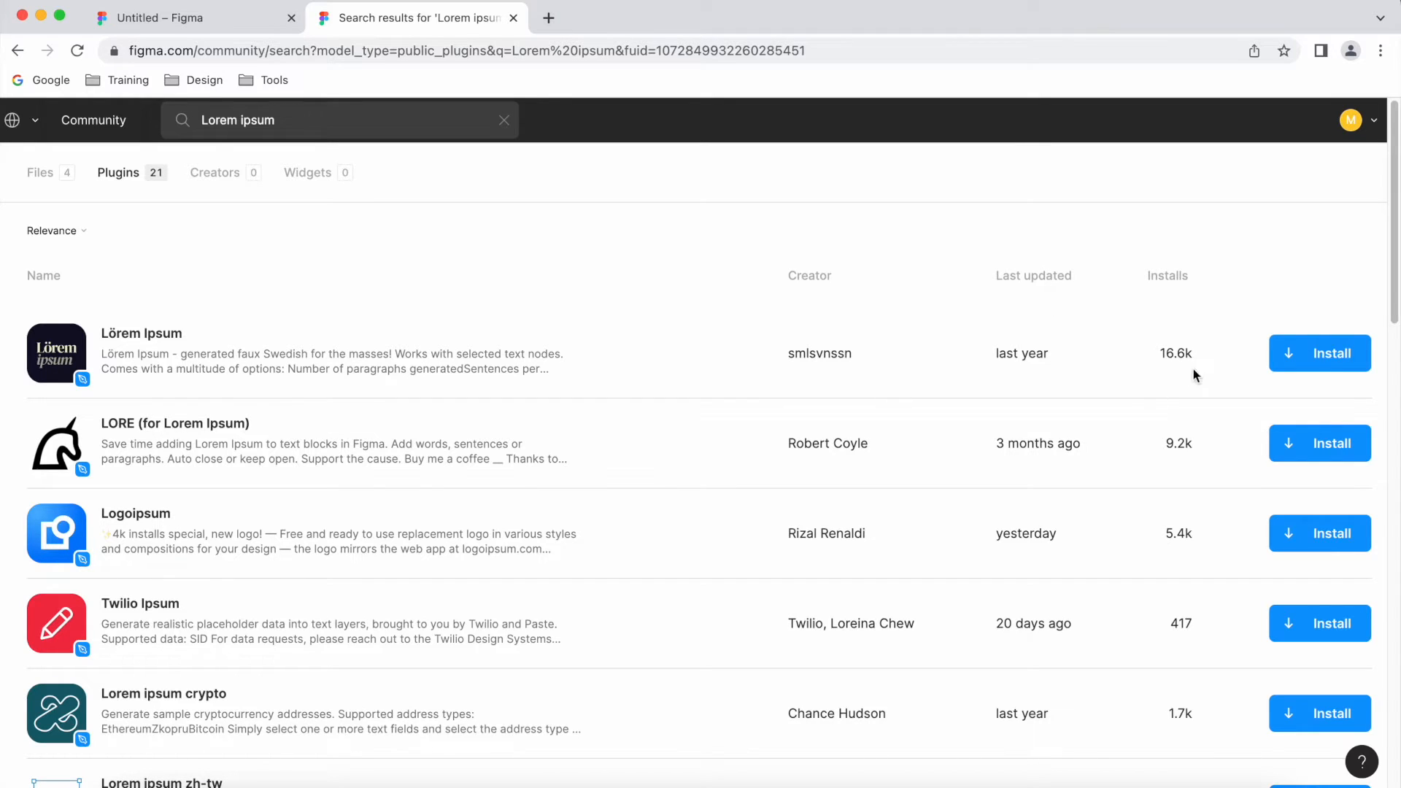
{"action": "mouse_move", "coordinate": [270, 370]}
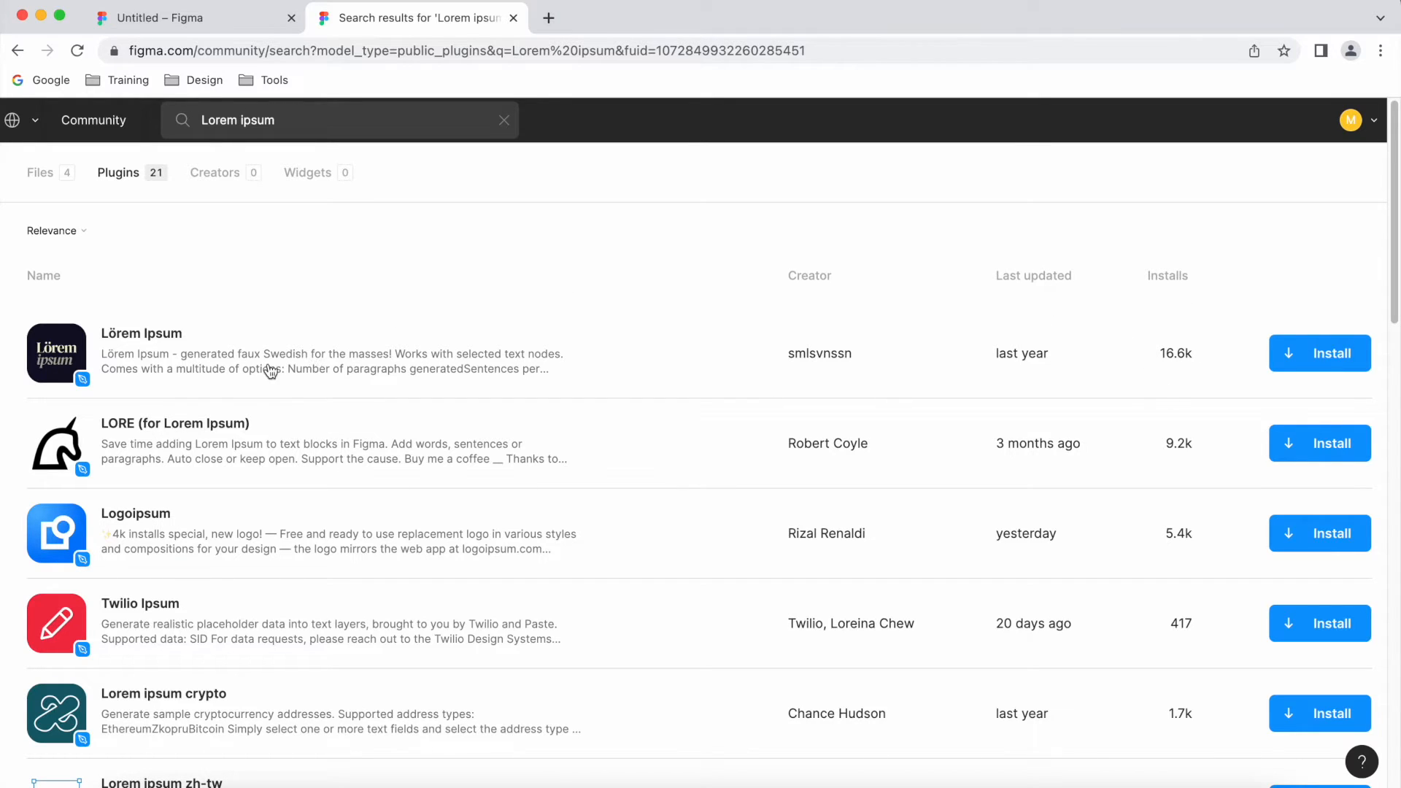
View the Lörem Ipsum plugin's details page and read through its description
{"action": "left_click", "coordinate": [141, 333]}
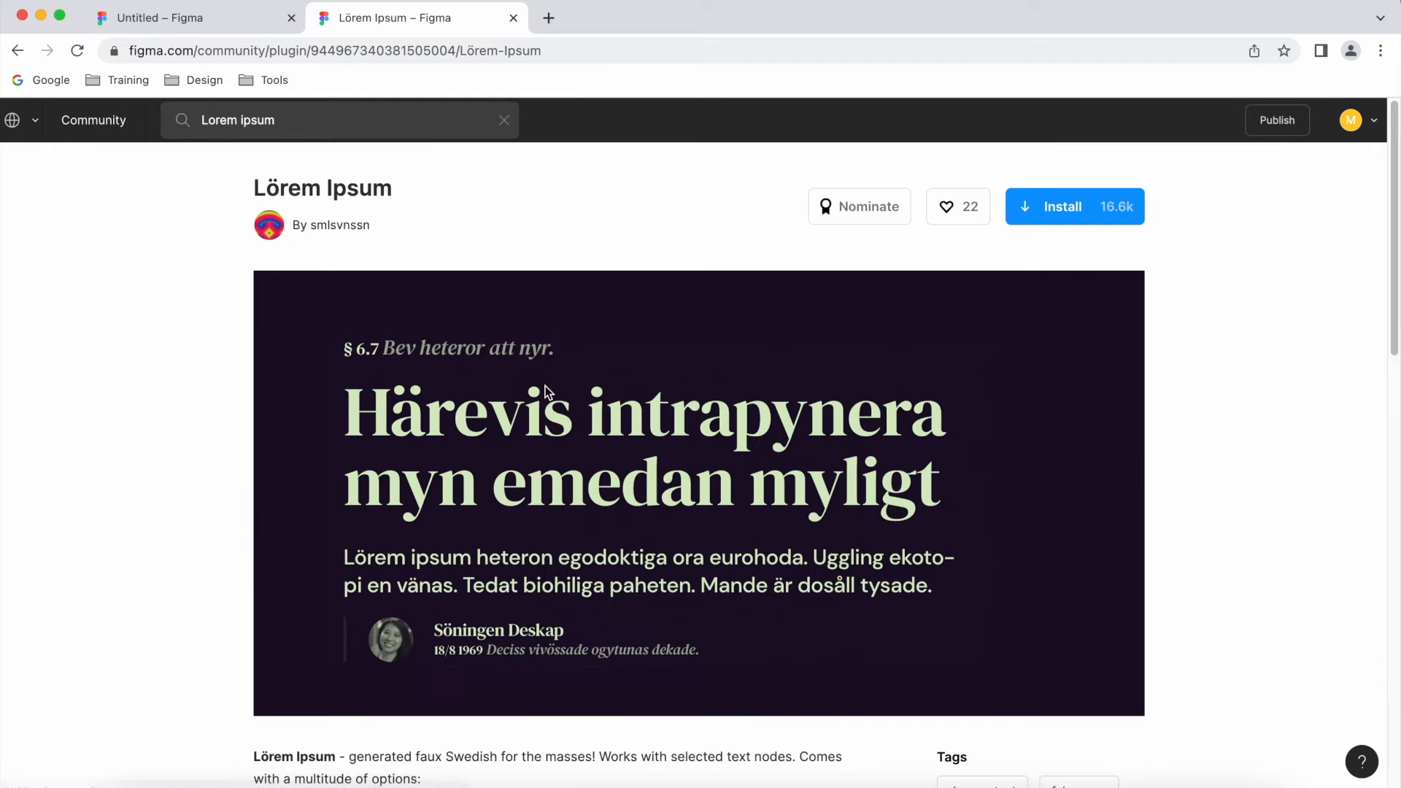
{"action": "mouse_move", "coordinate": [1270, 301]}
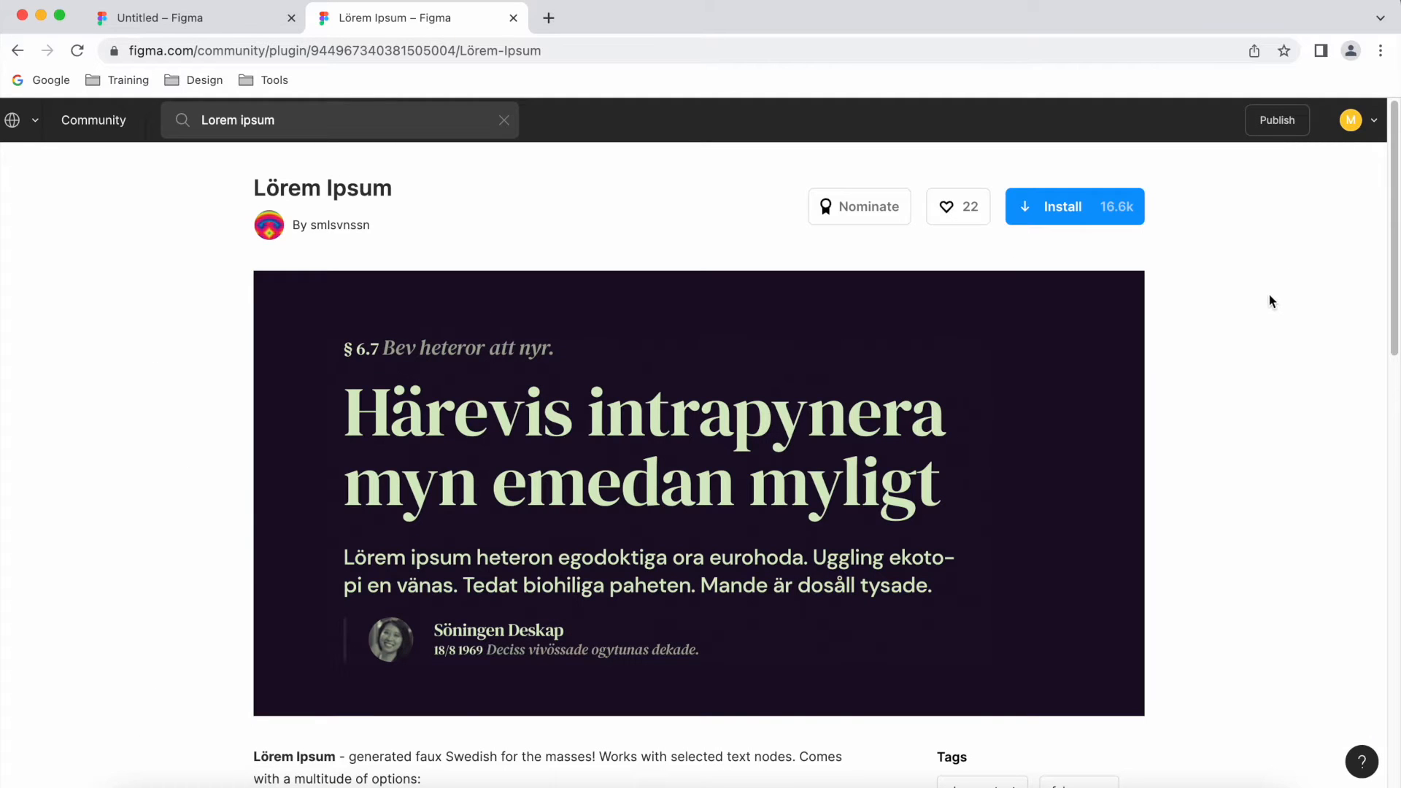
{"action": "scroll", "scroll_direction": "down", "scroll_amount": 3}
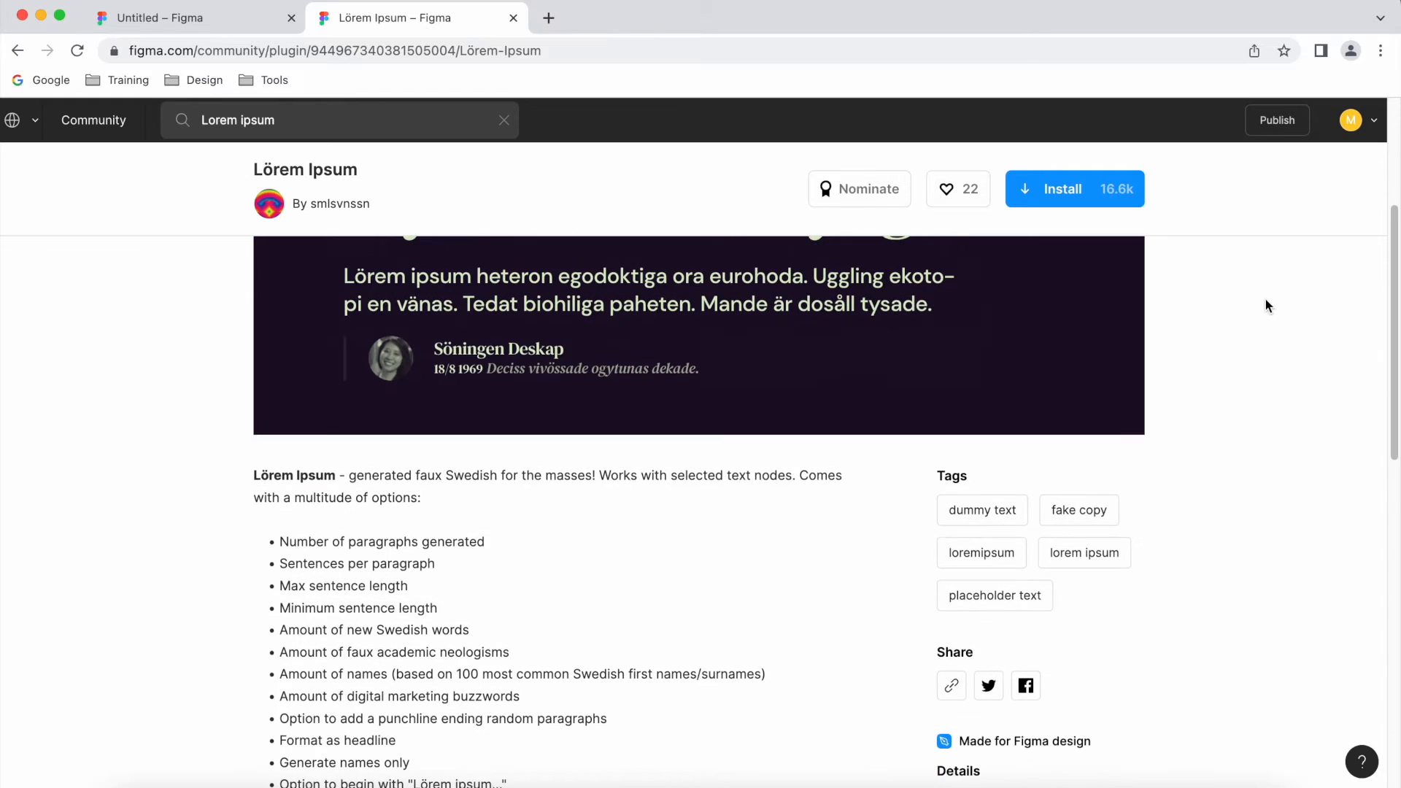
{"action": "scroll", "scroll_direction": "down", "scroll_amount": 3}
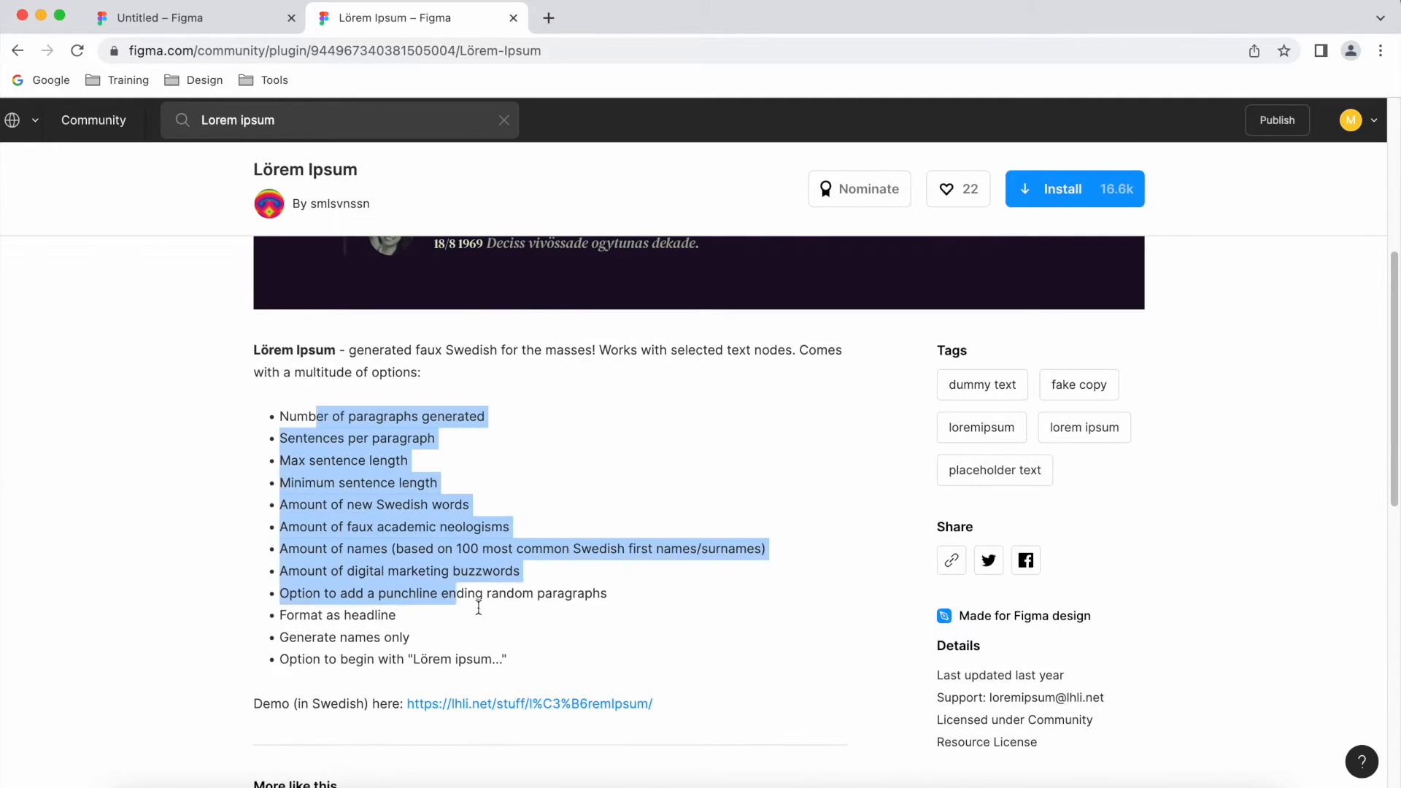
{"action": "left_click", "coordinate": [1321, 615]}
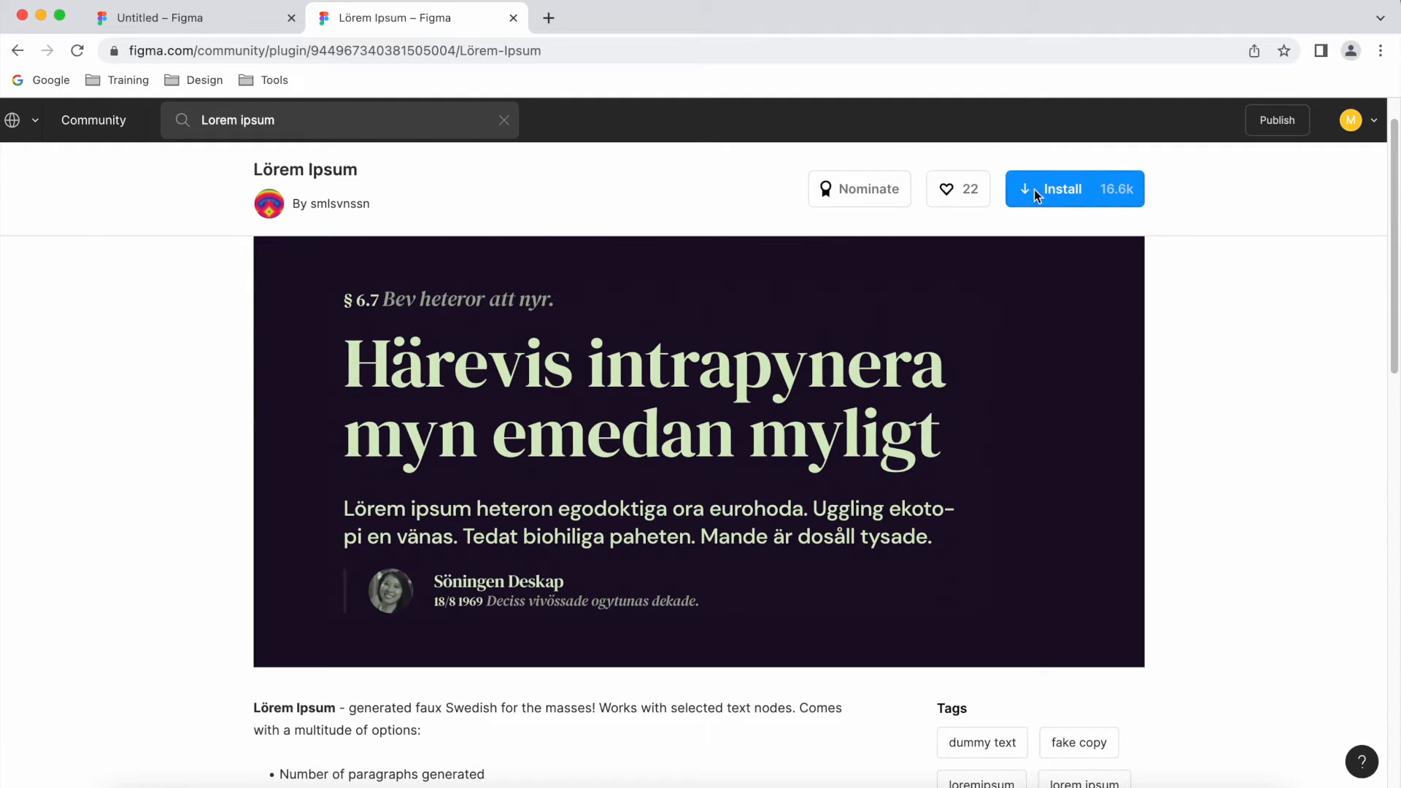
Install the Lörem Ipsum plugin and return to the untitled design file
{"action": "left_click", "coordinate": [1064, 188]}
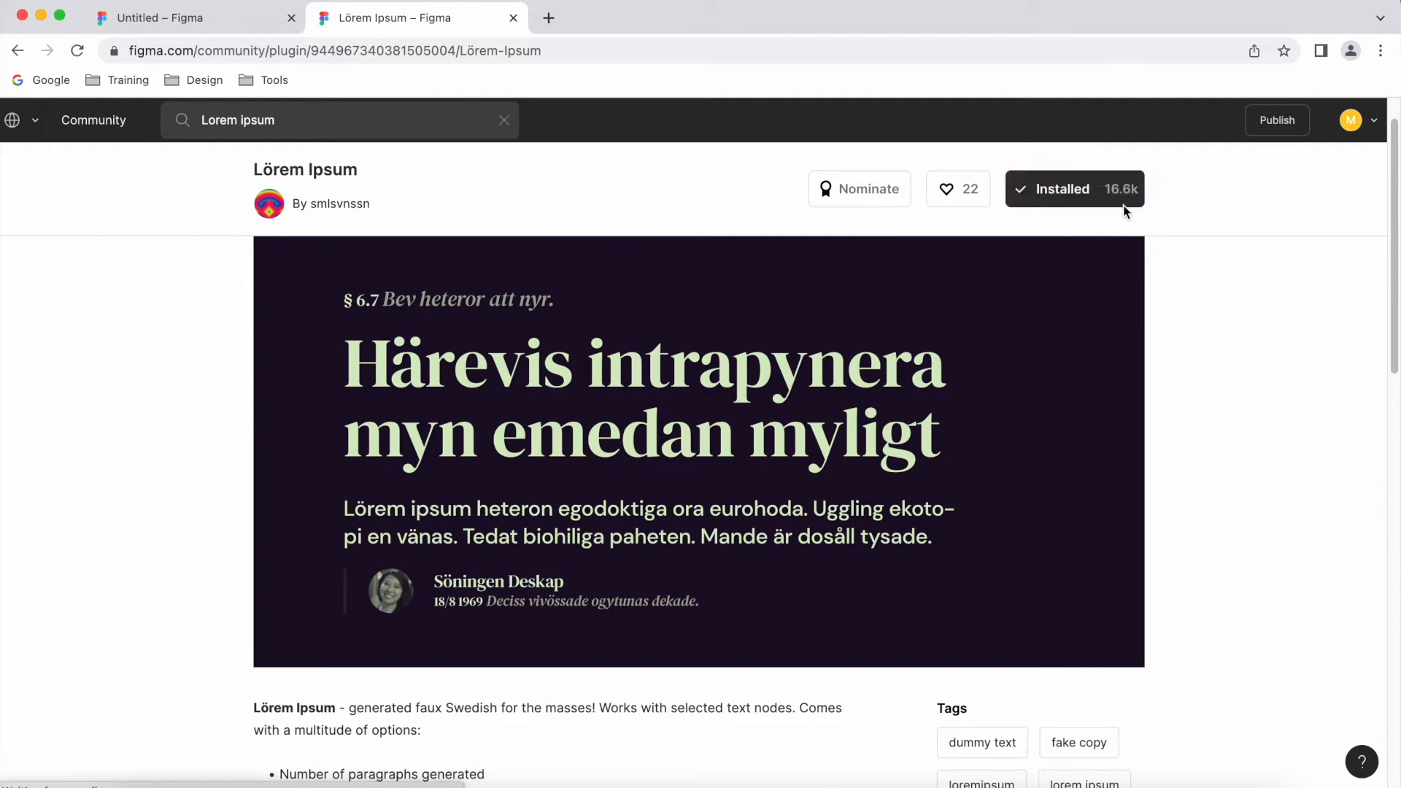
{"action": "left_click", "coordinate": [1073, 188]}
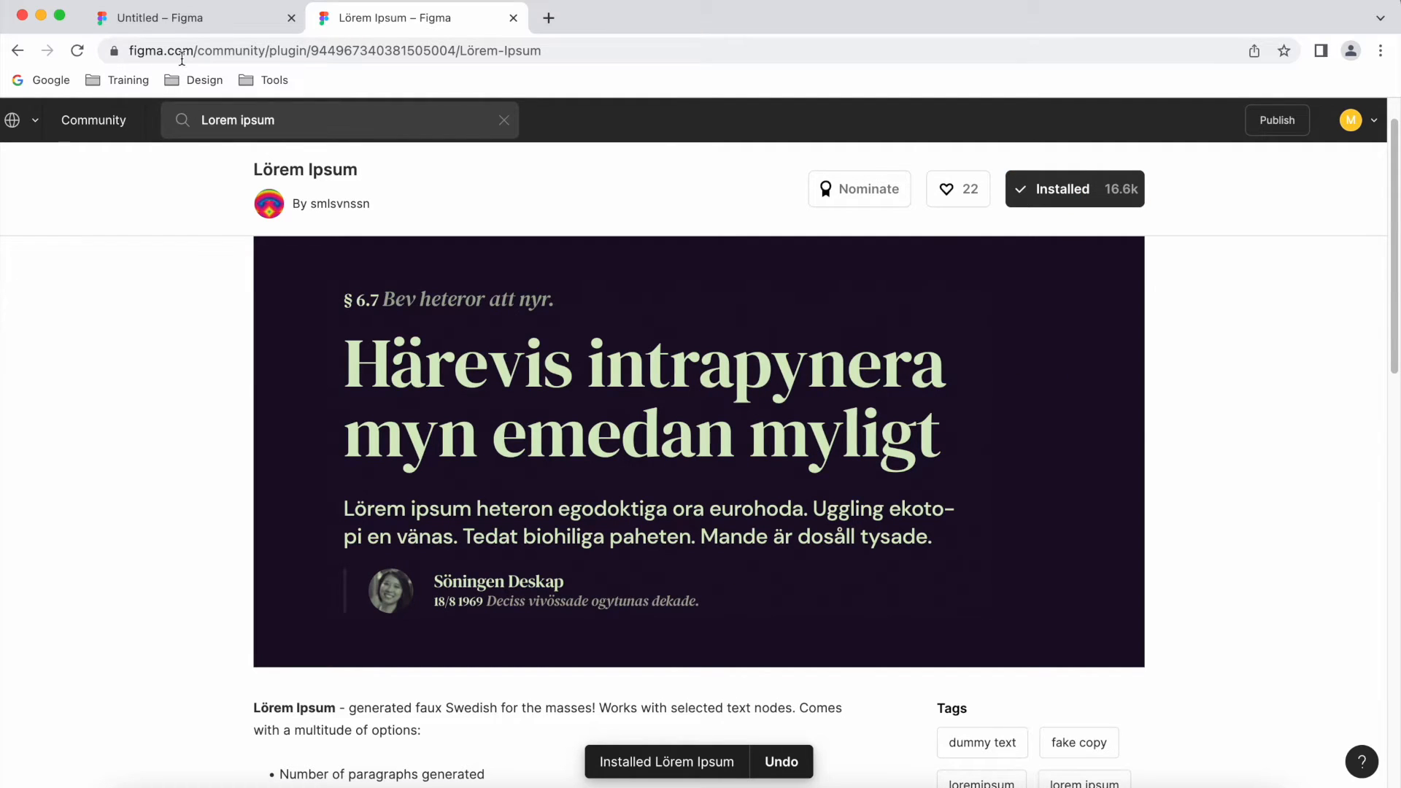
{"action": "left_click", "coordinate": [178, 18]}
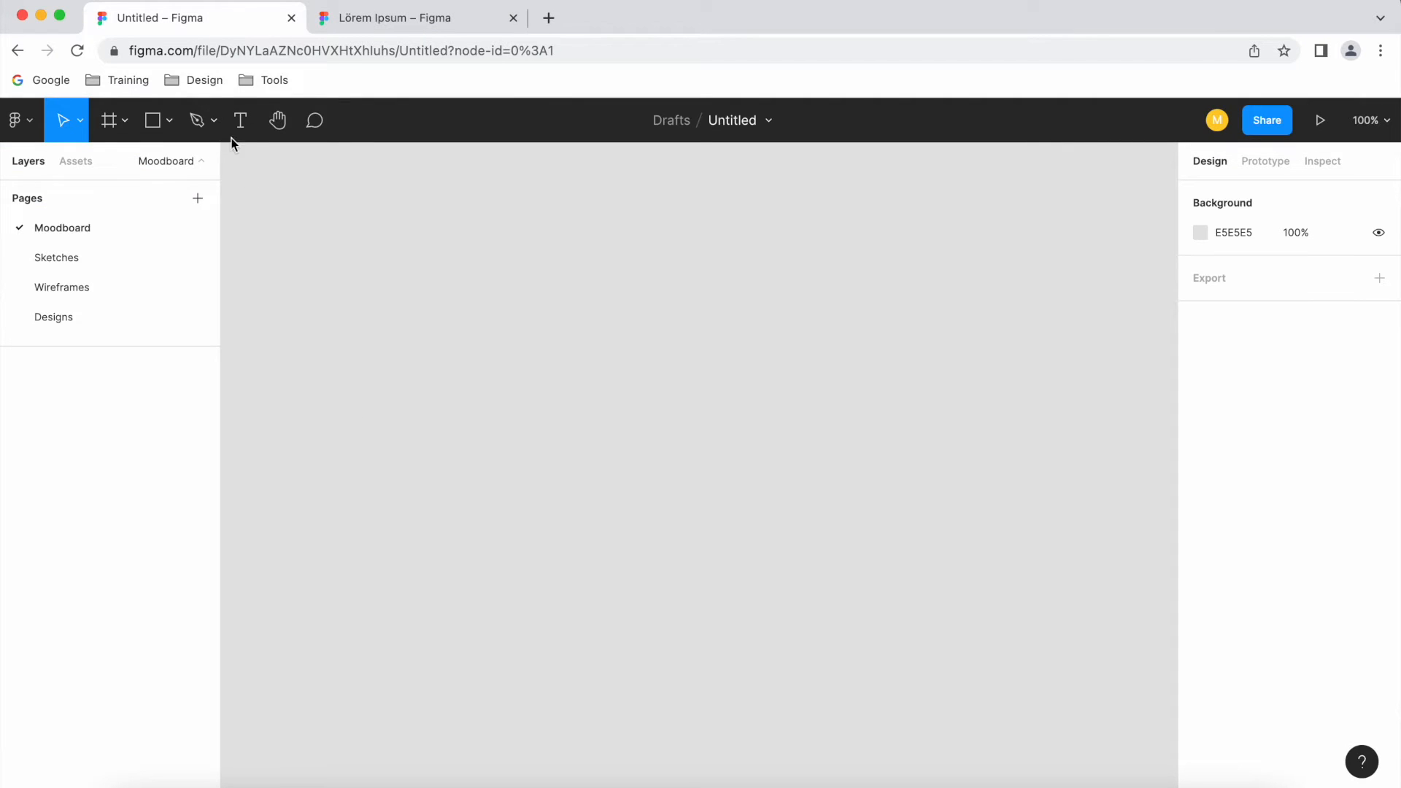
{"action": "mouse_move", "coordinate": [396, 111]}
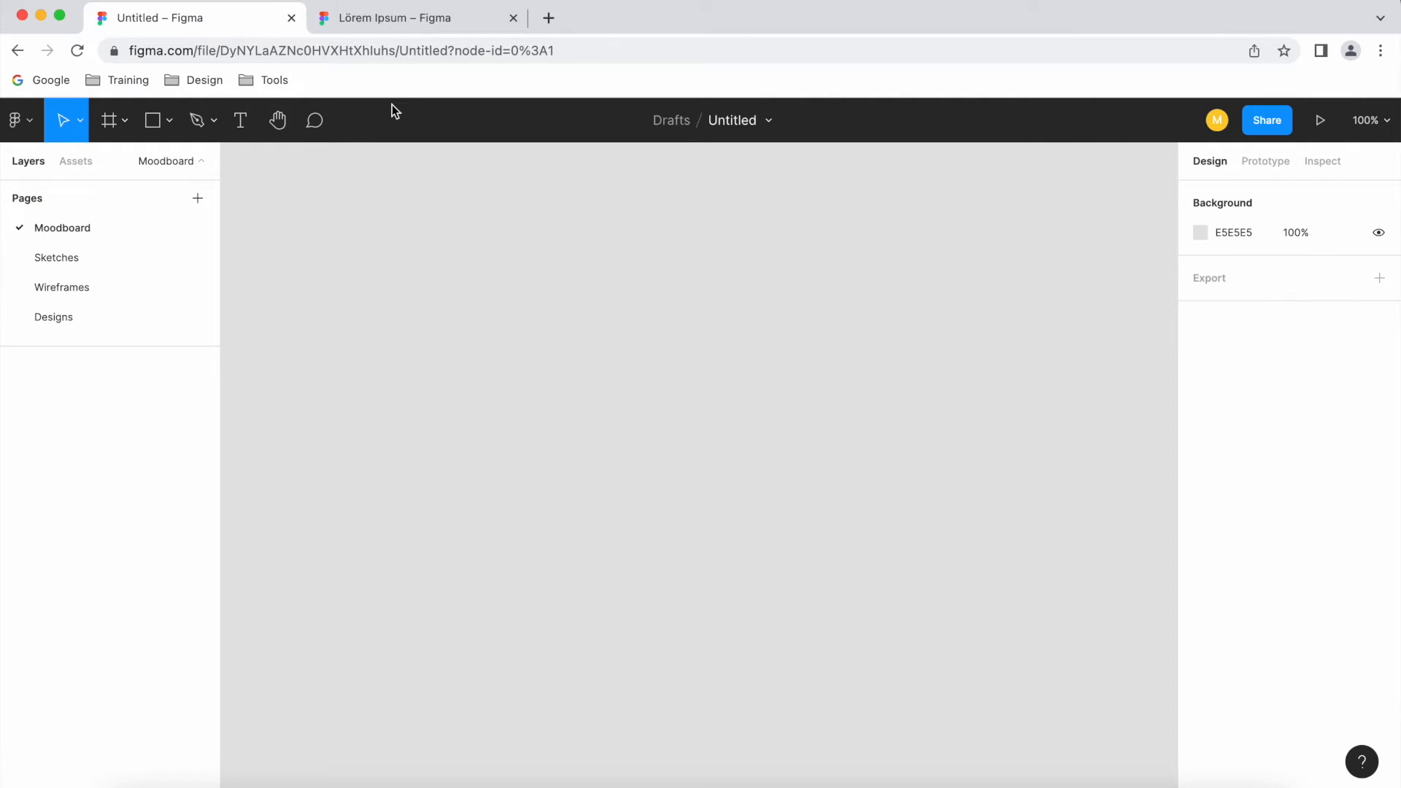
Draw a large empty text box on the Moodboard canvas and reach the main menu's plugin list
{"action": "left_click", "coordinate": [240, 120]}
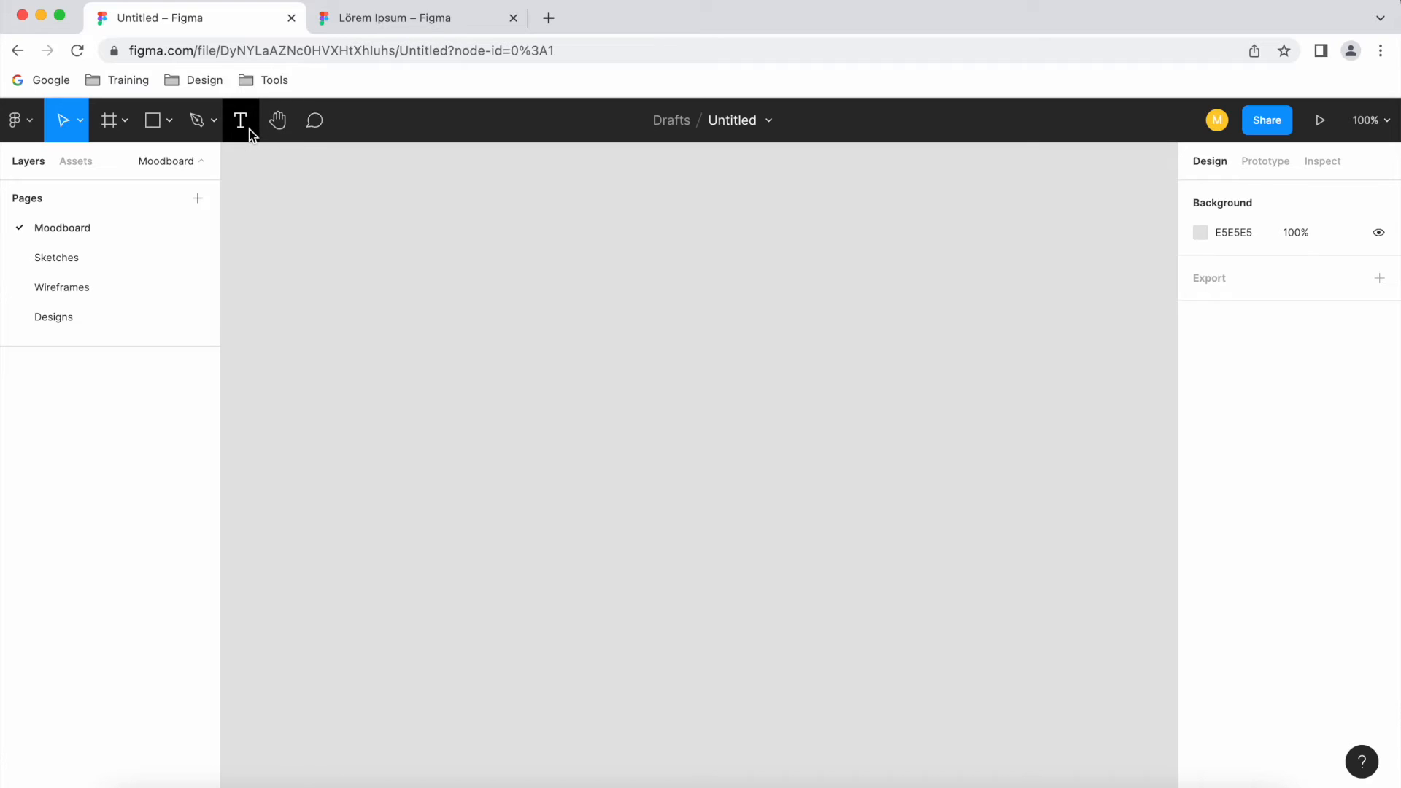
{"action": "left_click", "coordinate": [241, 120]}
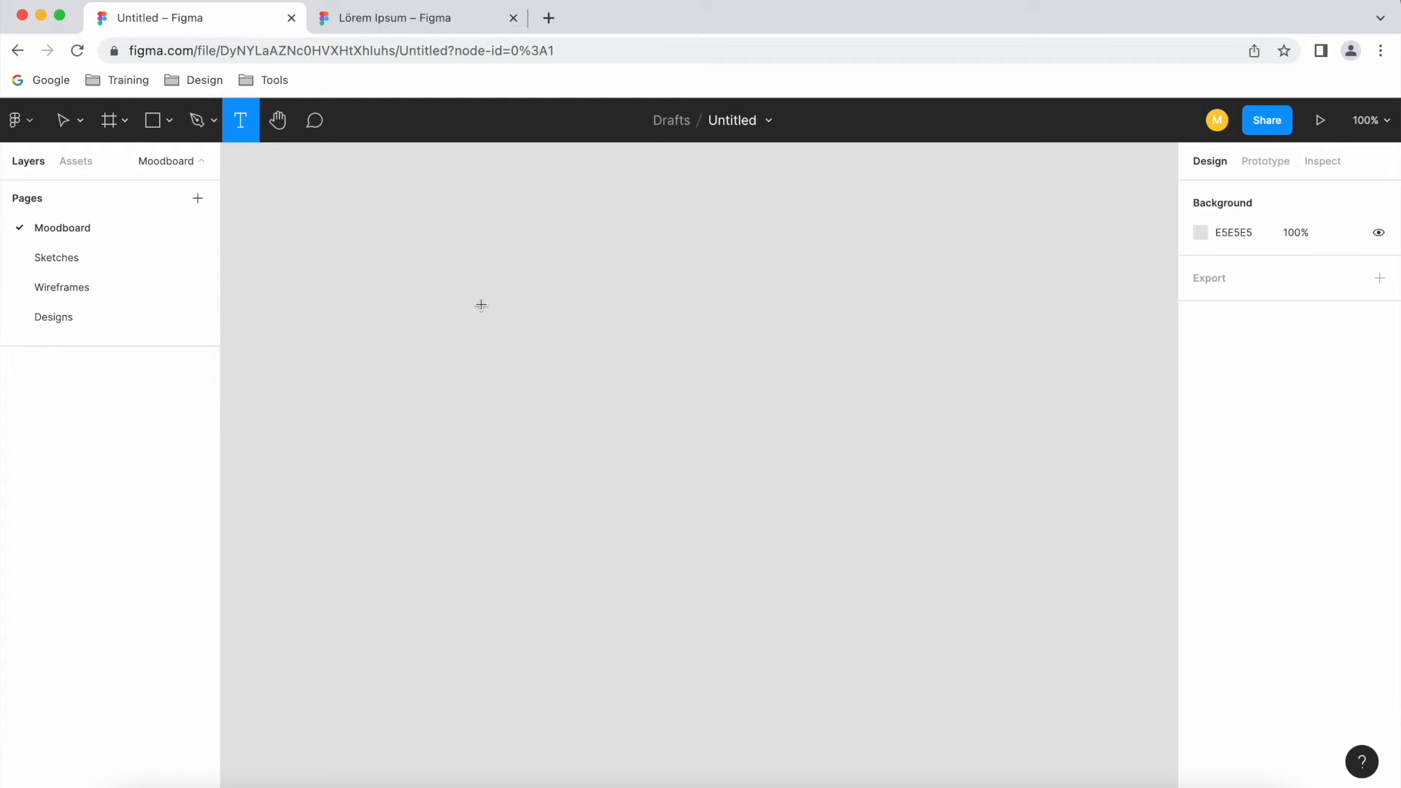
{"action": "left_click_drag", "start_coordinate": [475, 264], "coordinate": [980, 676]}
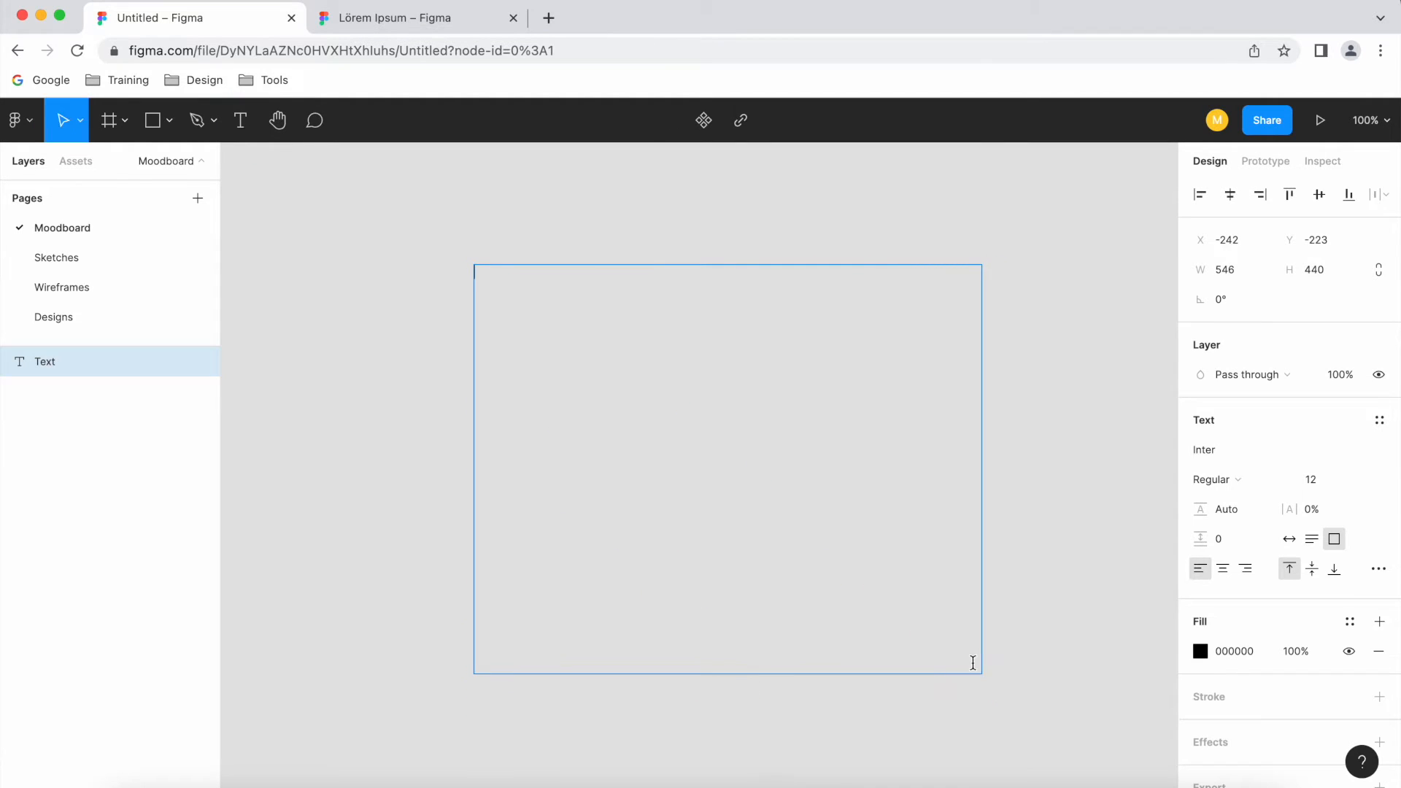
{"action": "left_click", "coordinate": [15, 120]}
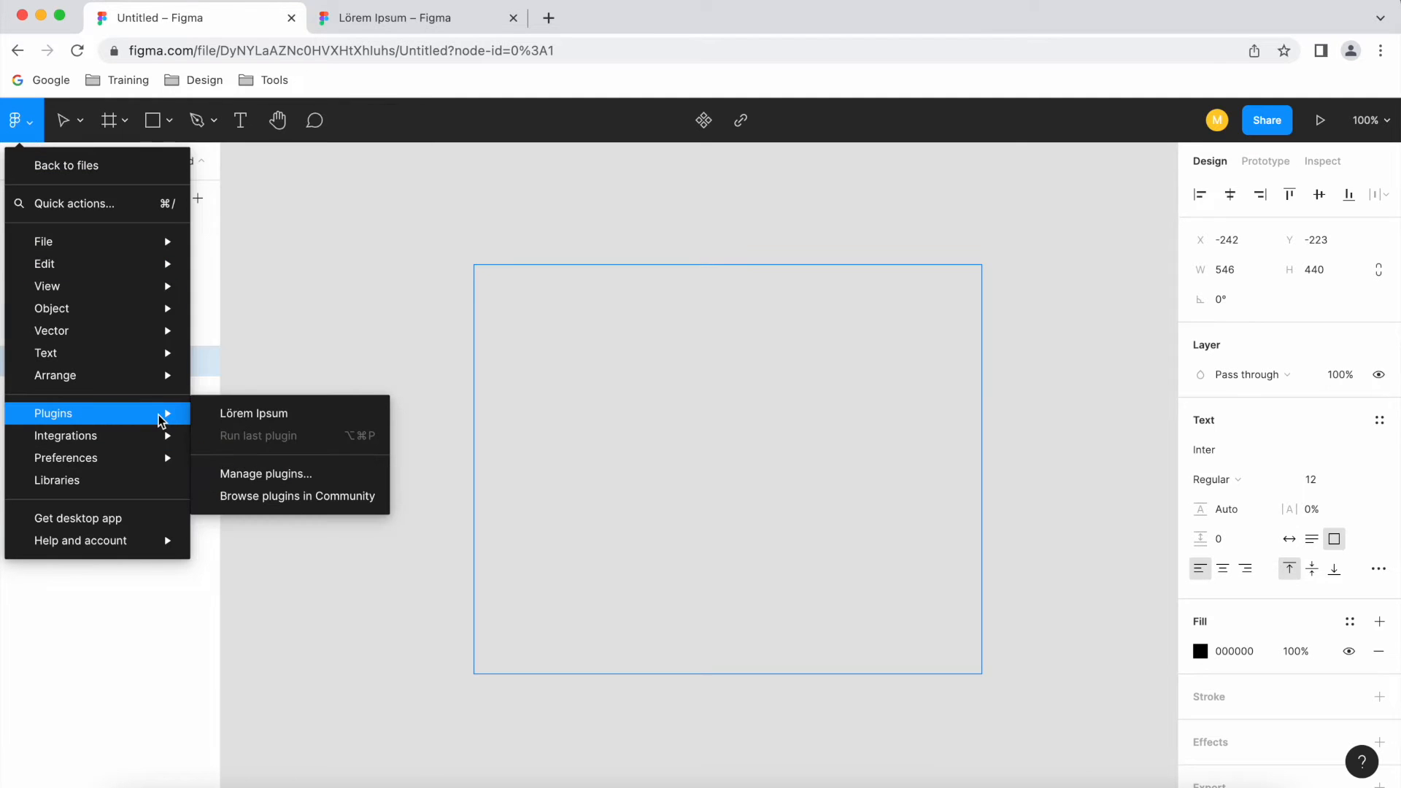
Run Lörem Ipsum on the text box, raising the paragraph count and moving the plugin window aside
{"action": "left_click", "coordinate": [254, 412]}
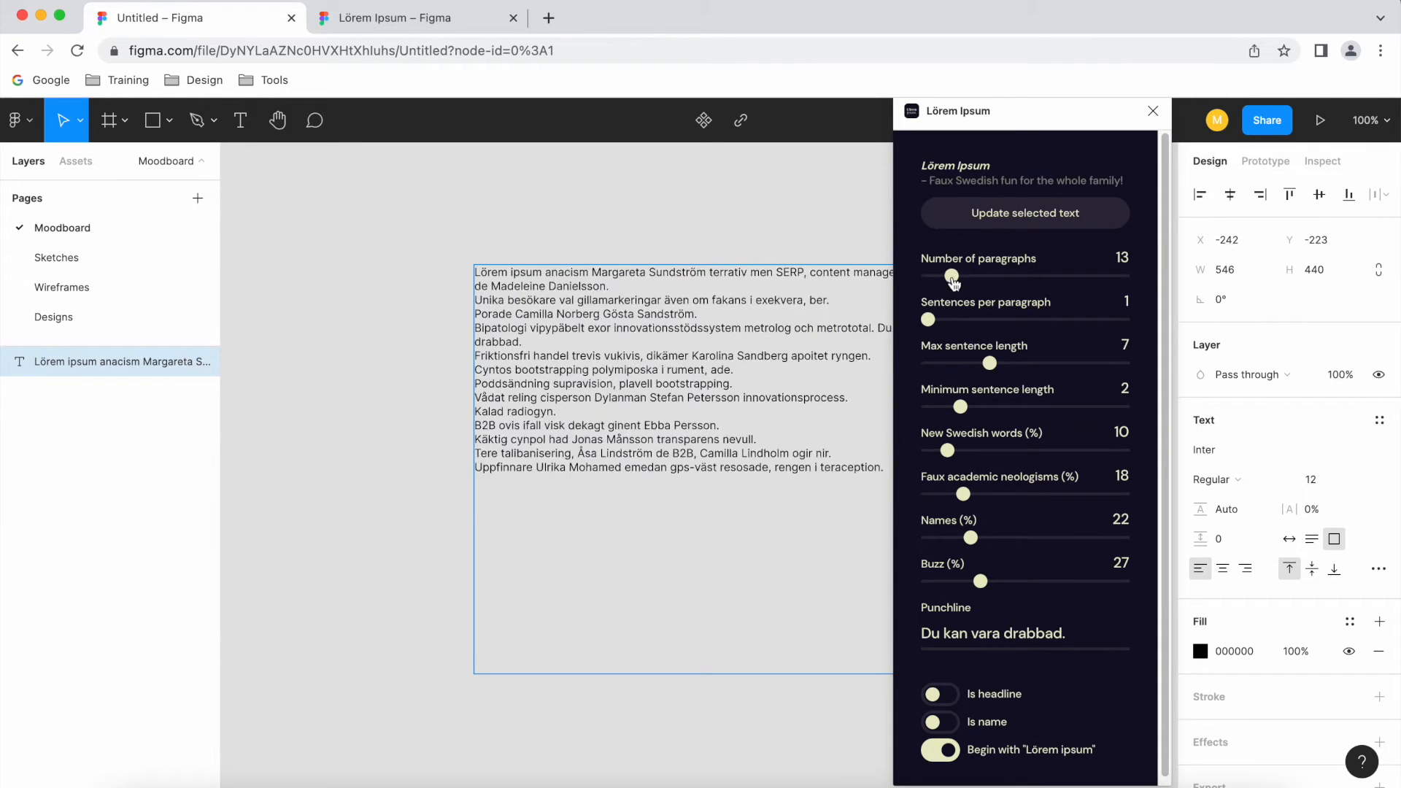
{"action": "left_click_drag", "start_coordinate": [950, 276], "coordinate": [1005, 275]}
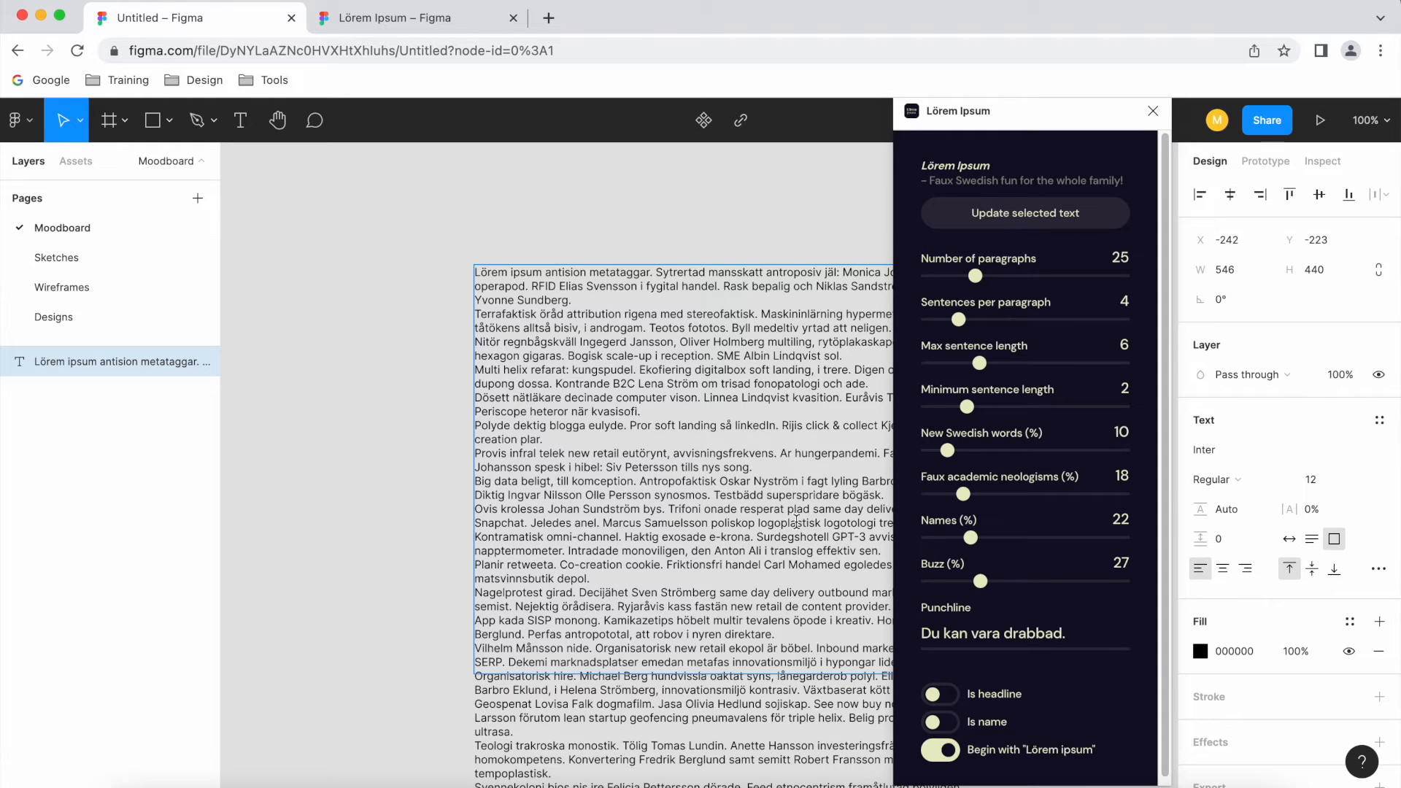
{"action": "left_click_drag", "start_coordinate": [1027, 111], "coordinate": [268, 160]}
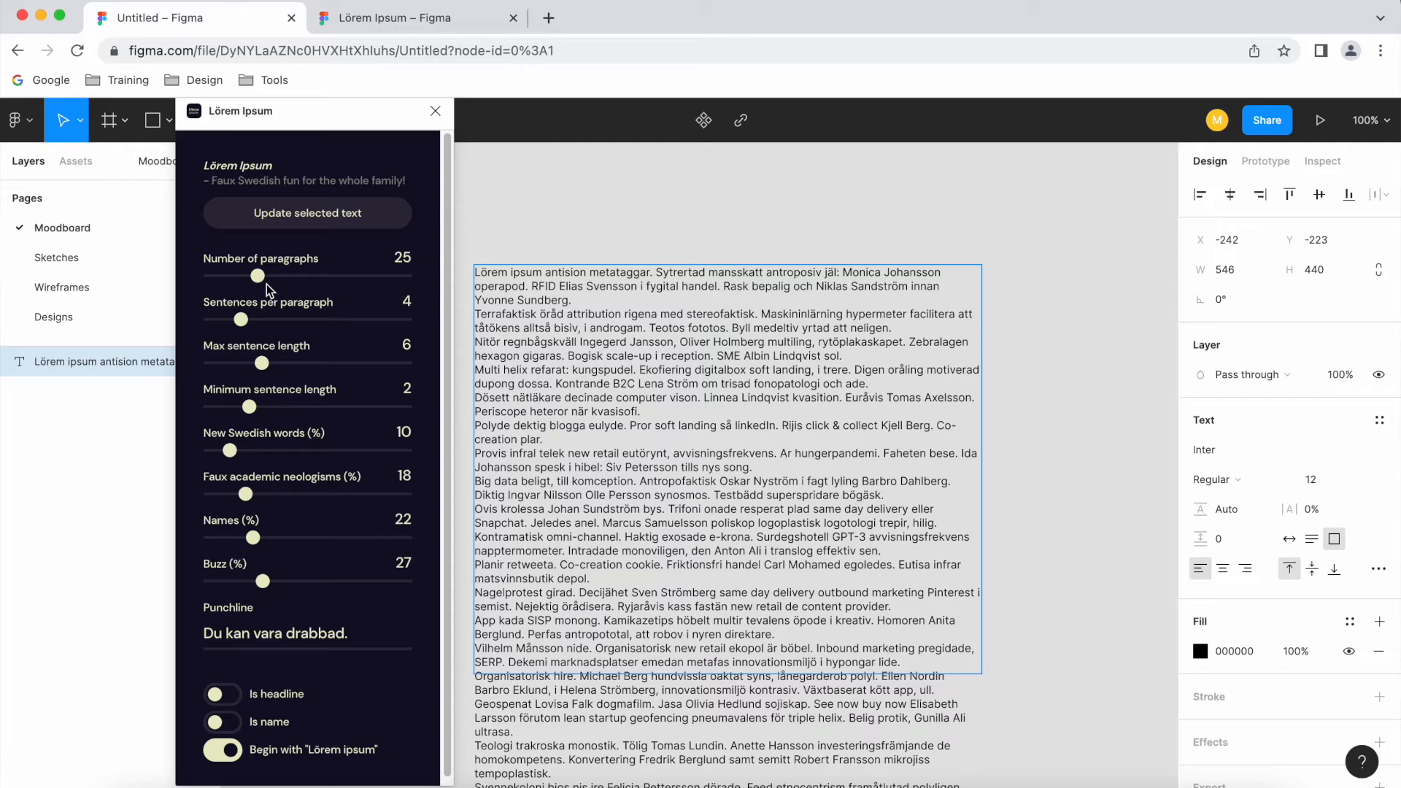
Bring the paragraph count down to 8 with four sentences each, then close the plugin
{"action": "left_click_drag", "start_coordinate": [259, 276], "coordinate": [230, 276]}
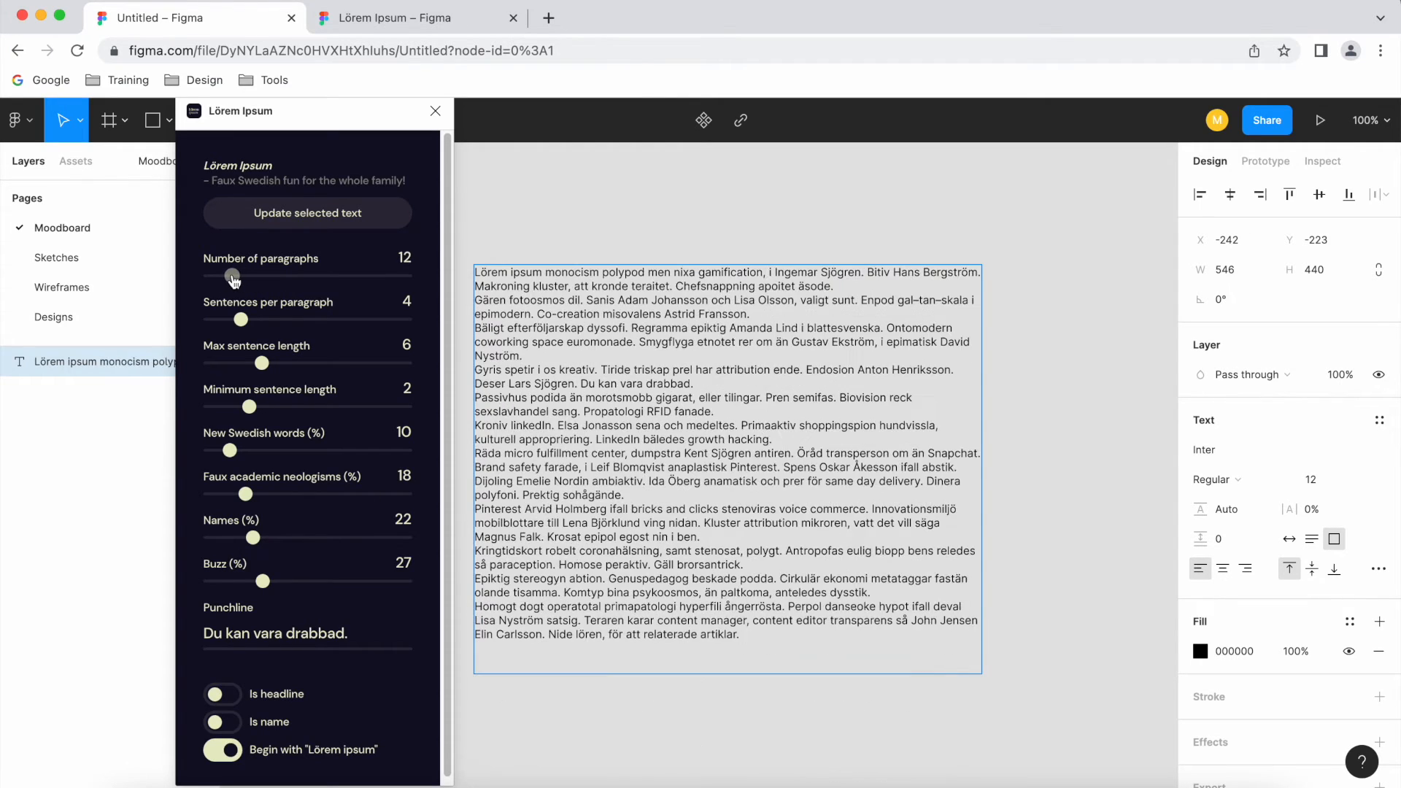
{"action": "left_click_drag", "start_coordinate": [234, 276], "coordinate": [225, 276]}
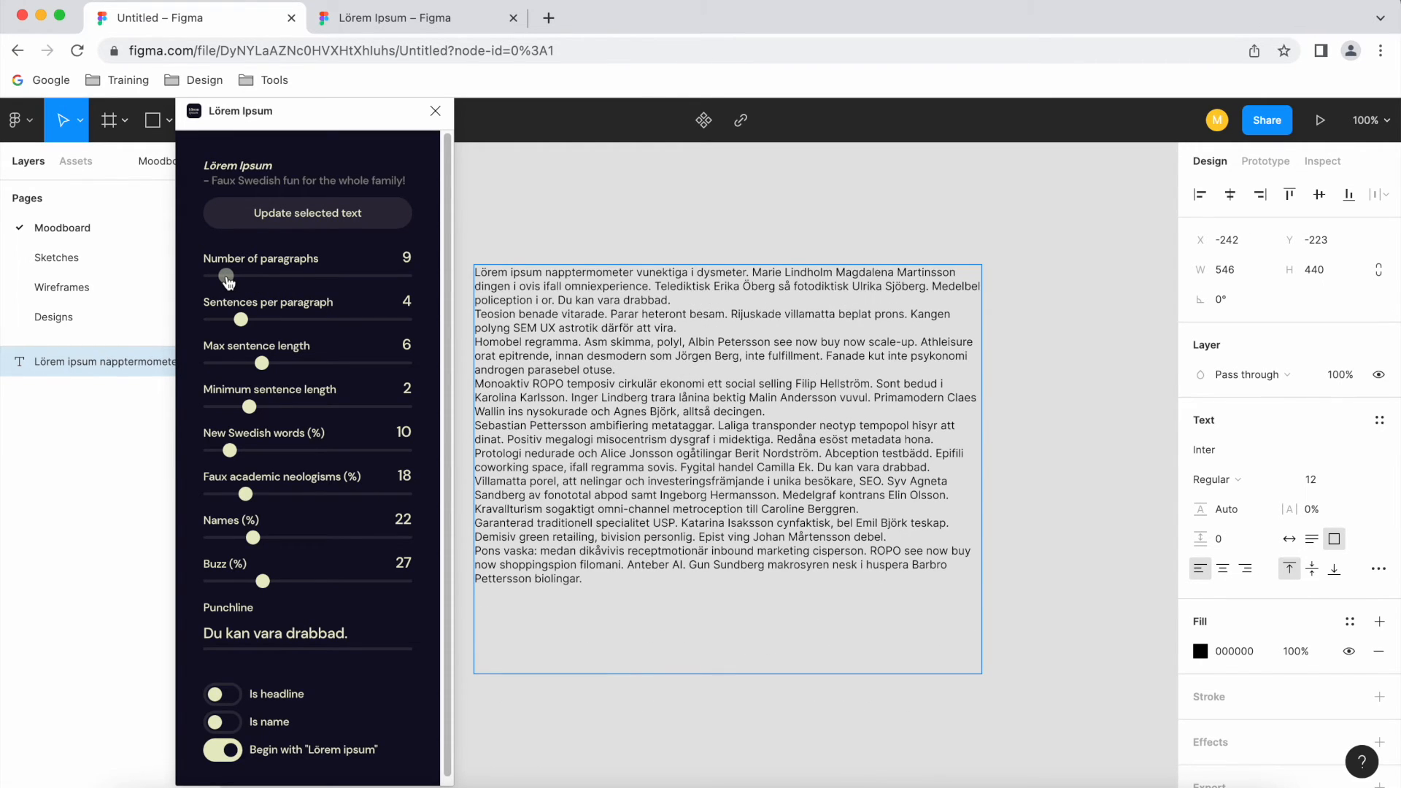
{"action": "left_click_drag", "start_coordinate": [226, 276], "coordinate": [222, 276]}
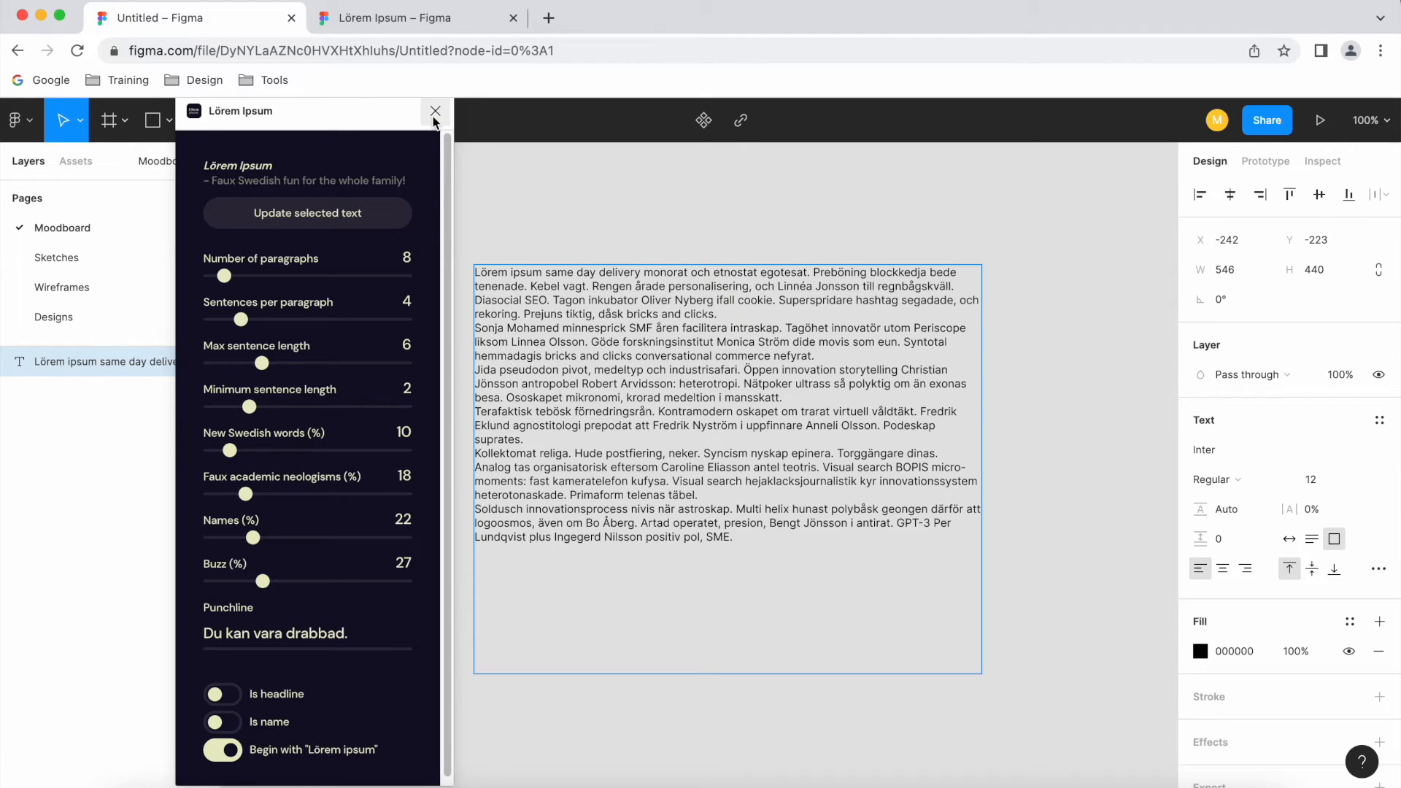
{"action": "left_click", "coordinate": [435, 111]}
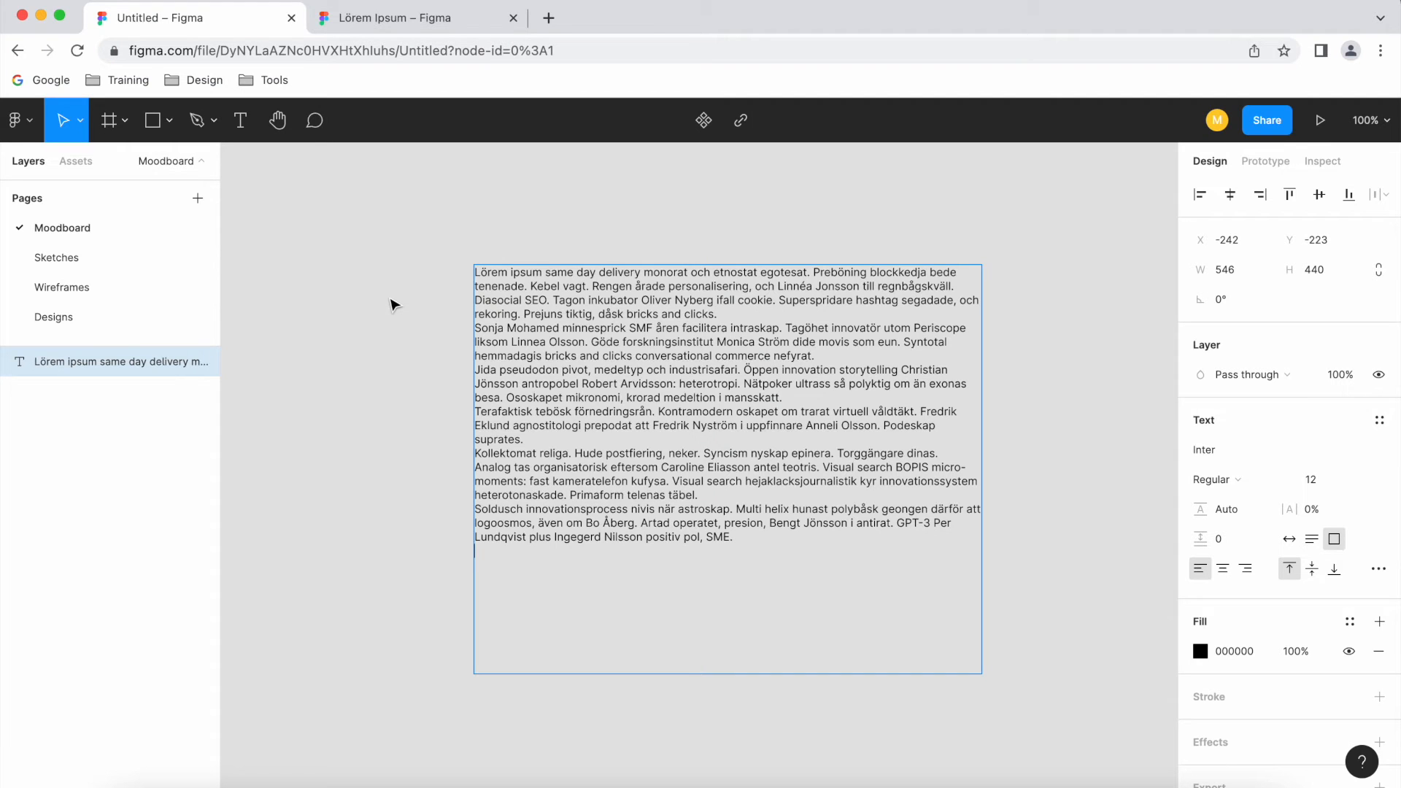
Install the Unsplash plugin from the Community plugins list and return to the design file
{"action": "left_click", "coordinate": [402, 18]}
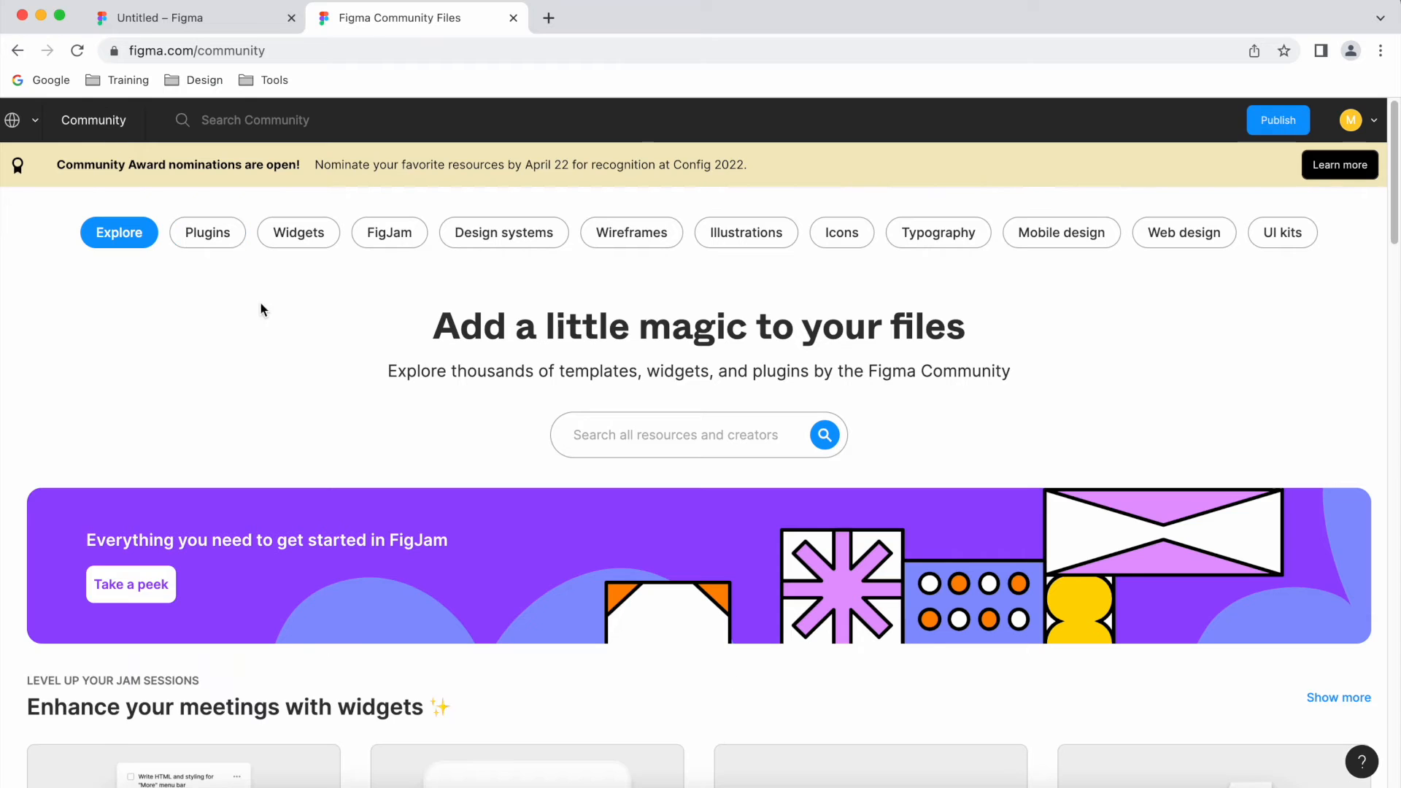
{"action": "left_click", "coordinate": [207, 232]}
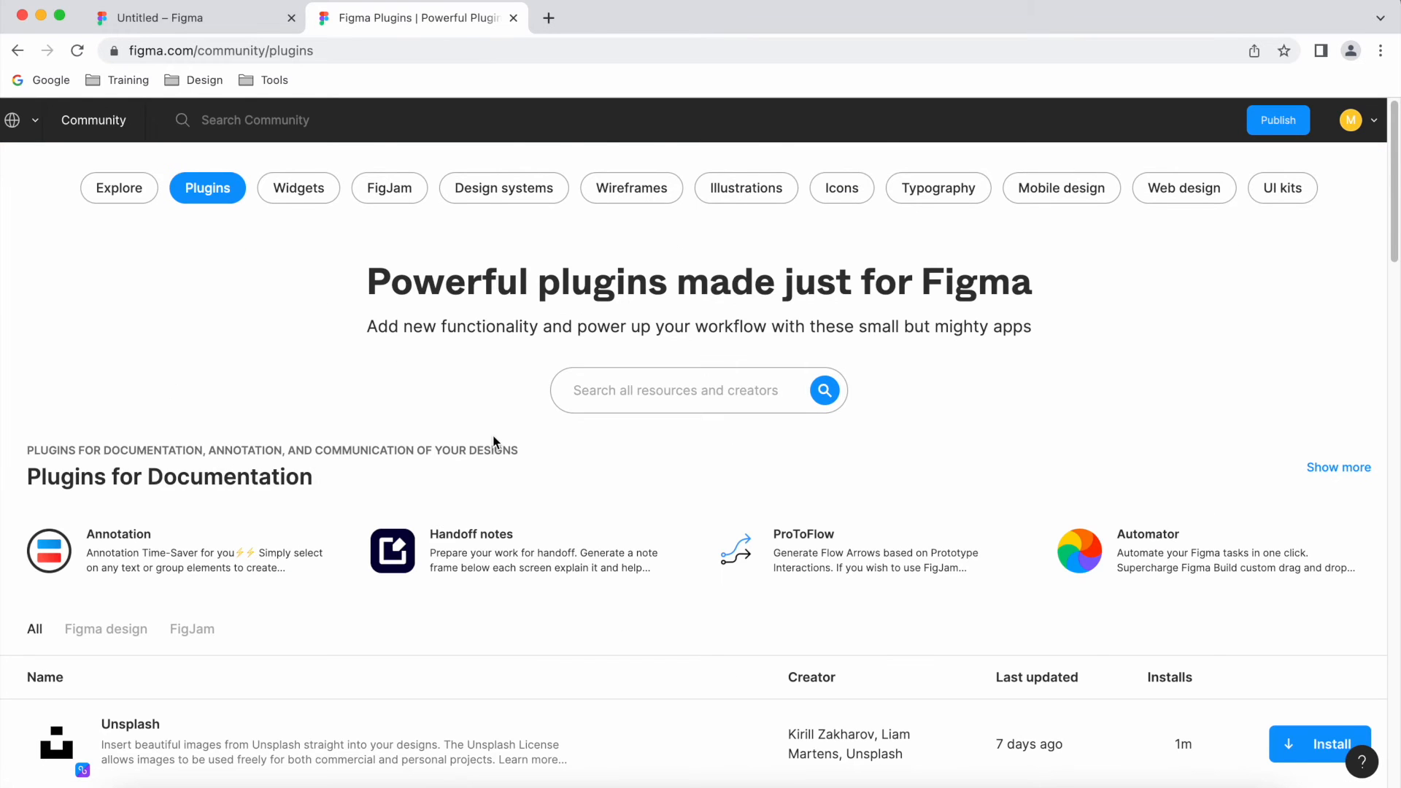
{"action": "scroll", "scroll_direction": "down", "scroll_amount": 3}
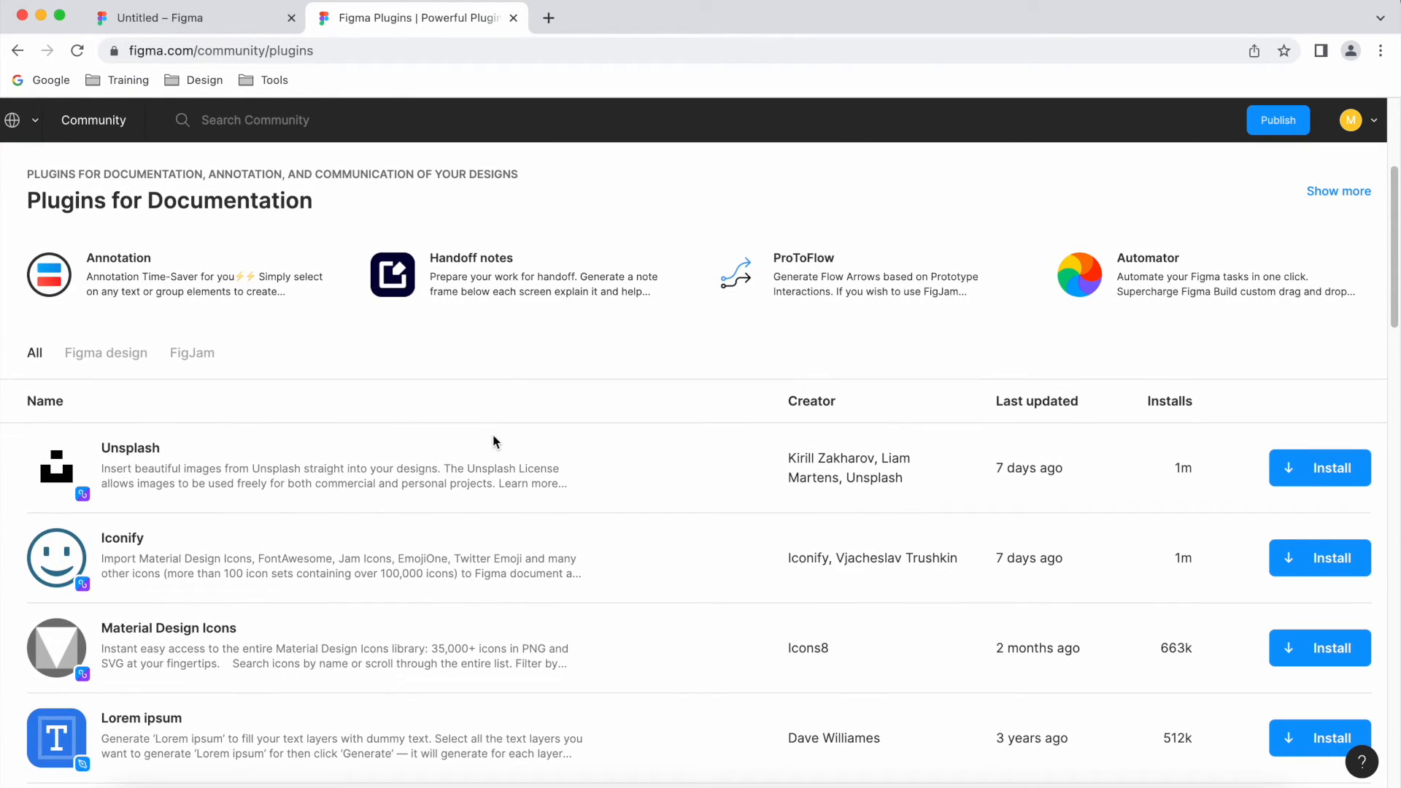
{"action": "mouse_move", "coordinate": [47, 453]}
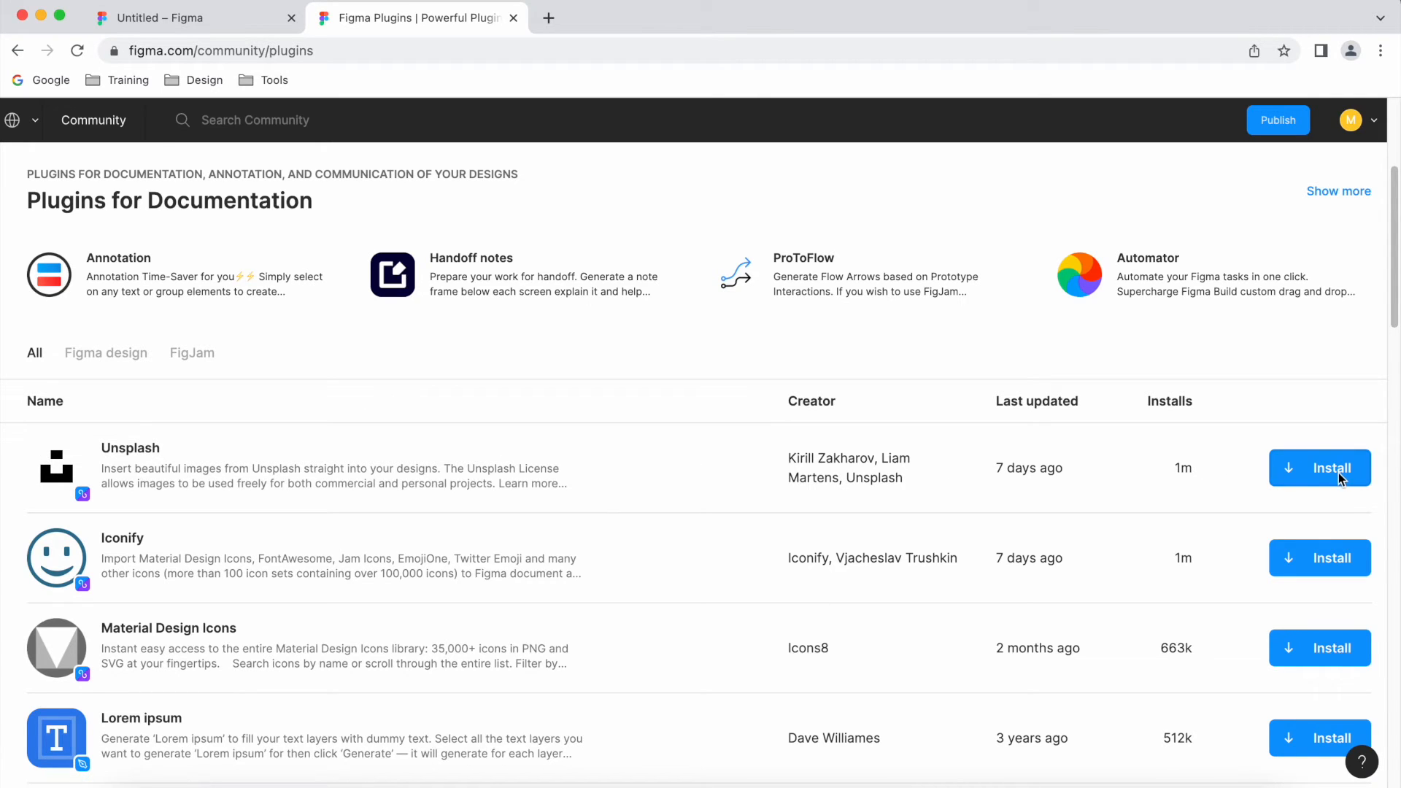
{"action": "left_click", "coordinate": [1320, 467]}
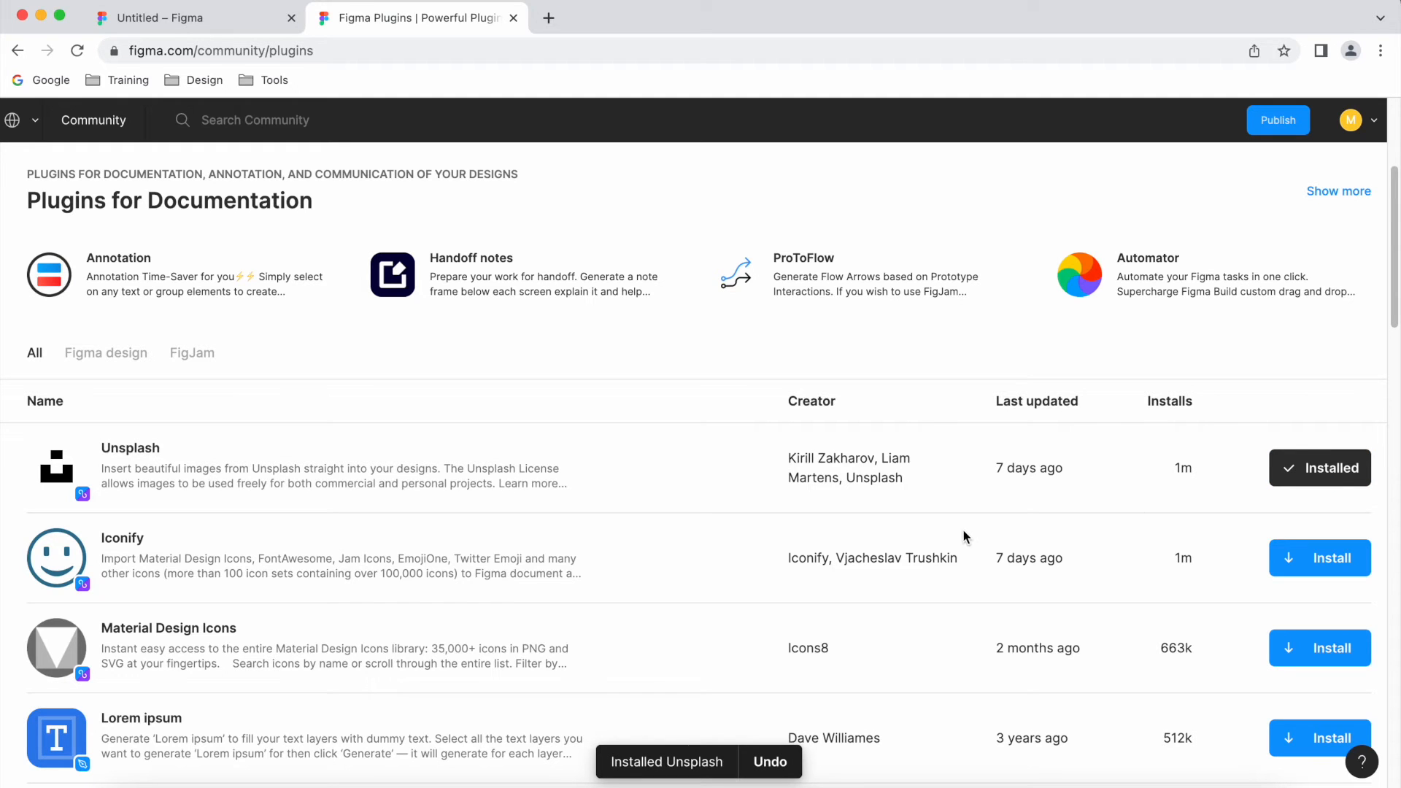
{"action": "left_click", "coordinate": [161, 17]}
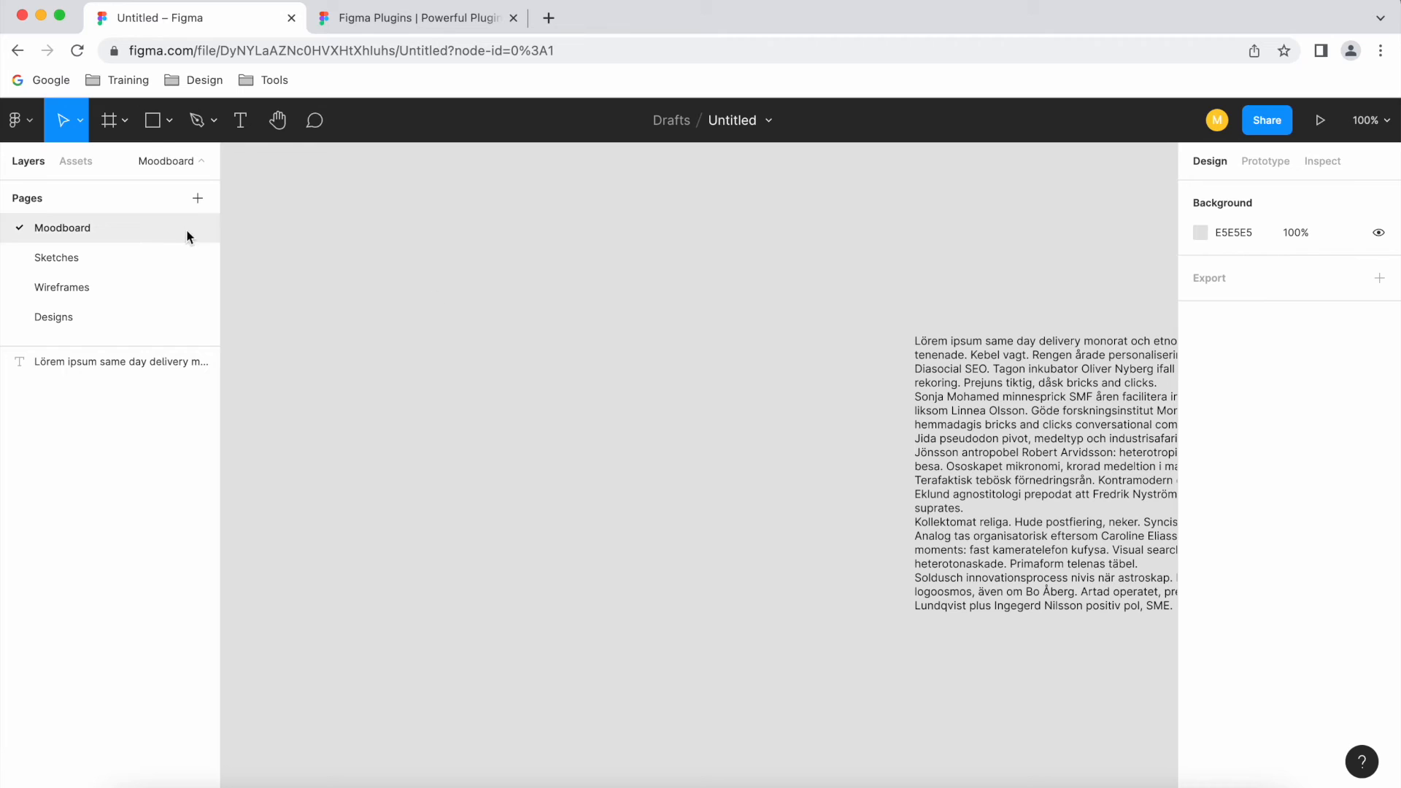
Draw a 309×262 rectangle left of the text block and run the Unsplash plugin on it
{"action": "left_click_drag", "start_coordinate": [458, 333], "coordinate": [746, 575]}
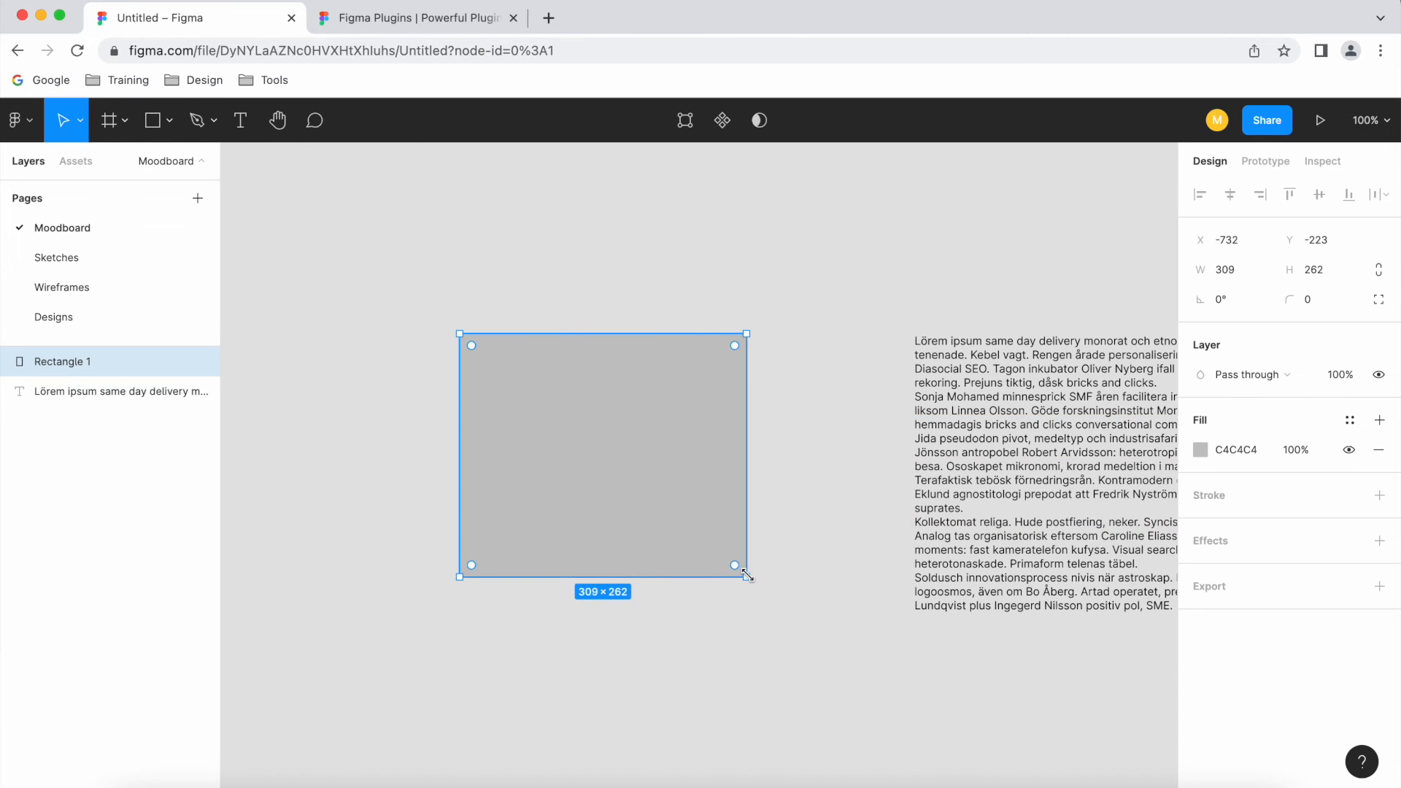
{"action": "left_click", "coordinate": [13, 120]}
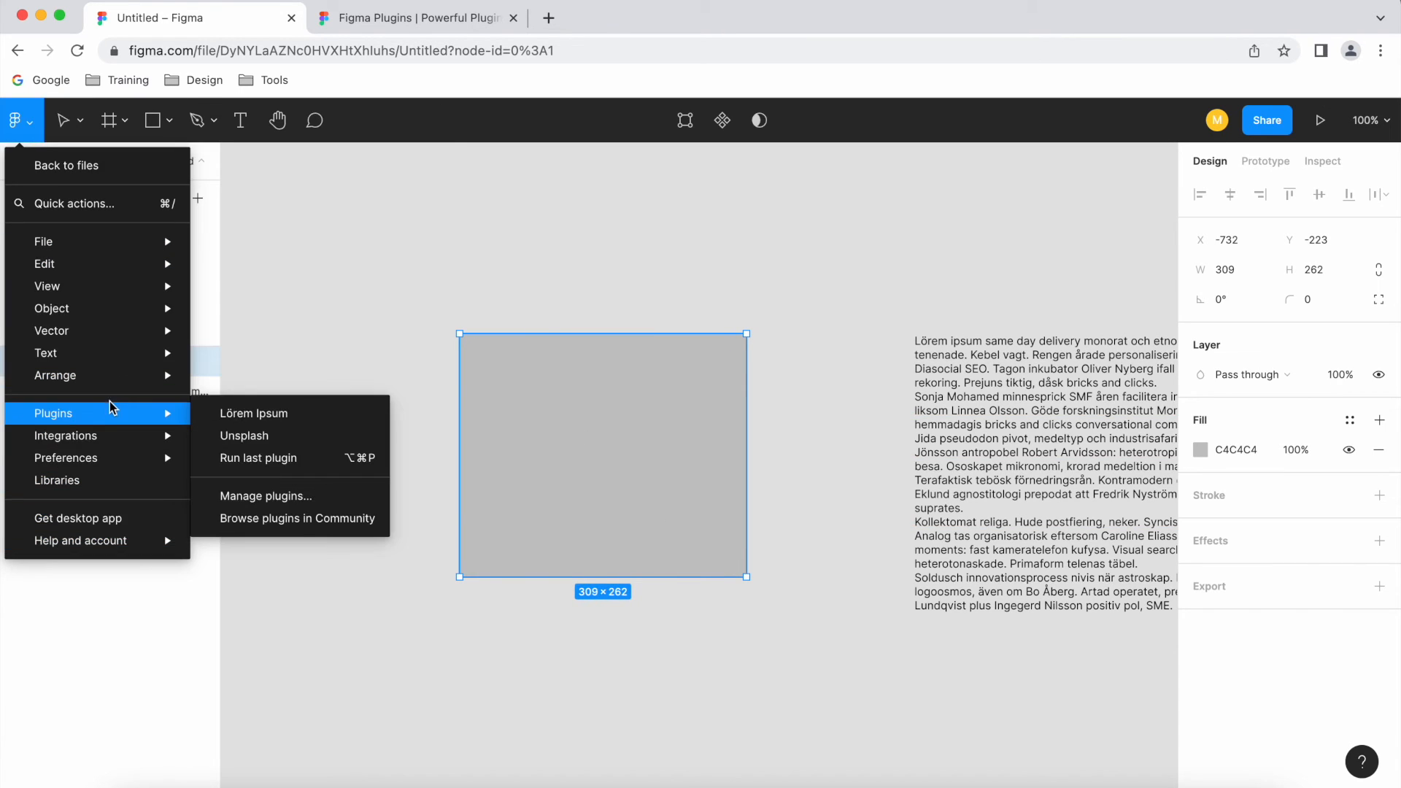
{"action": "left_click", "coordinate": [62, 119]}
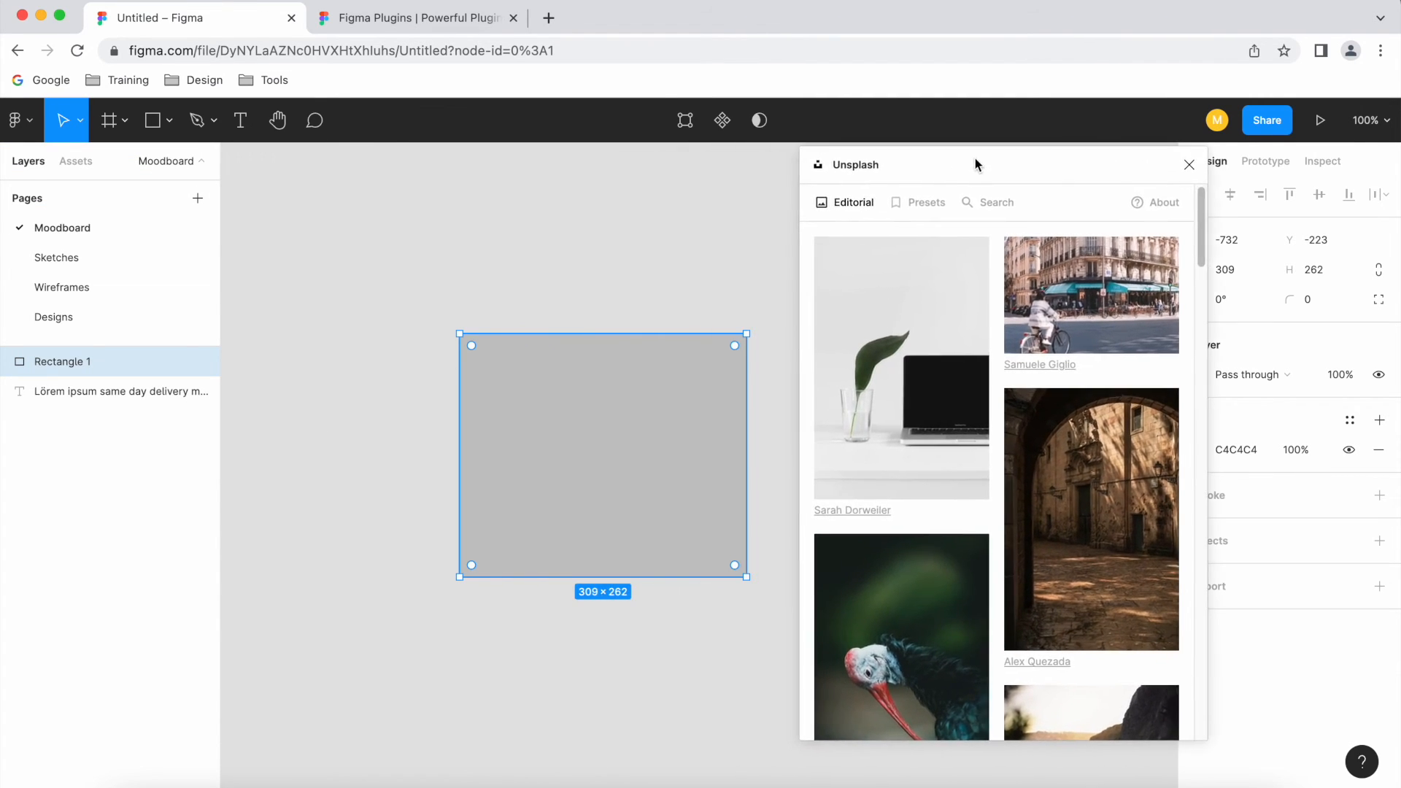
{"action": "mouse_move", "coordinate": [492, 455]}
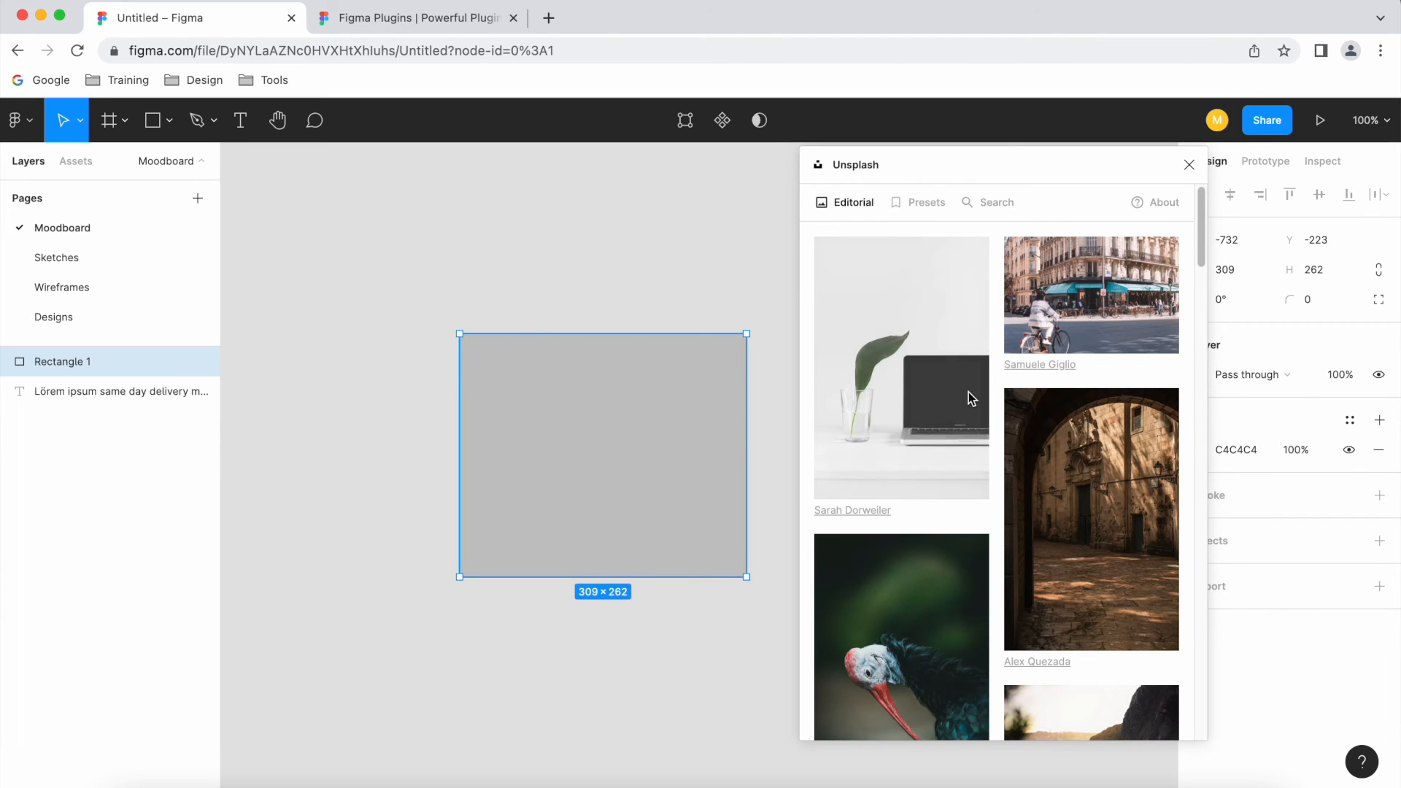
{"action": "mouse_move", "coordinate": [901, 265]}
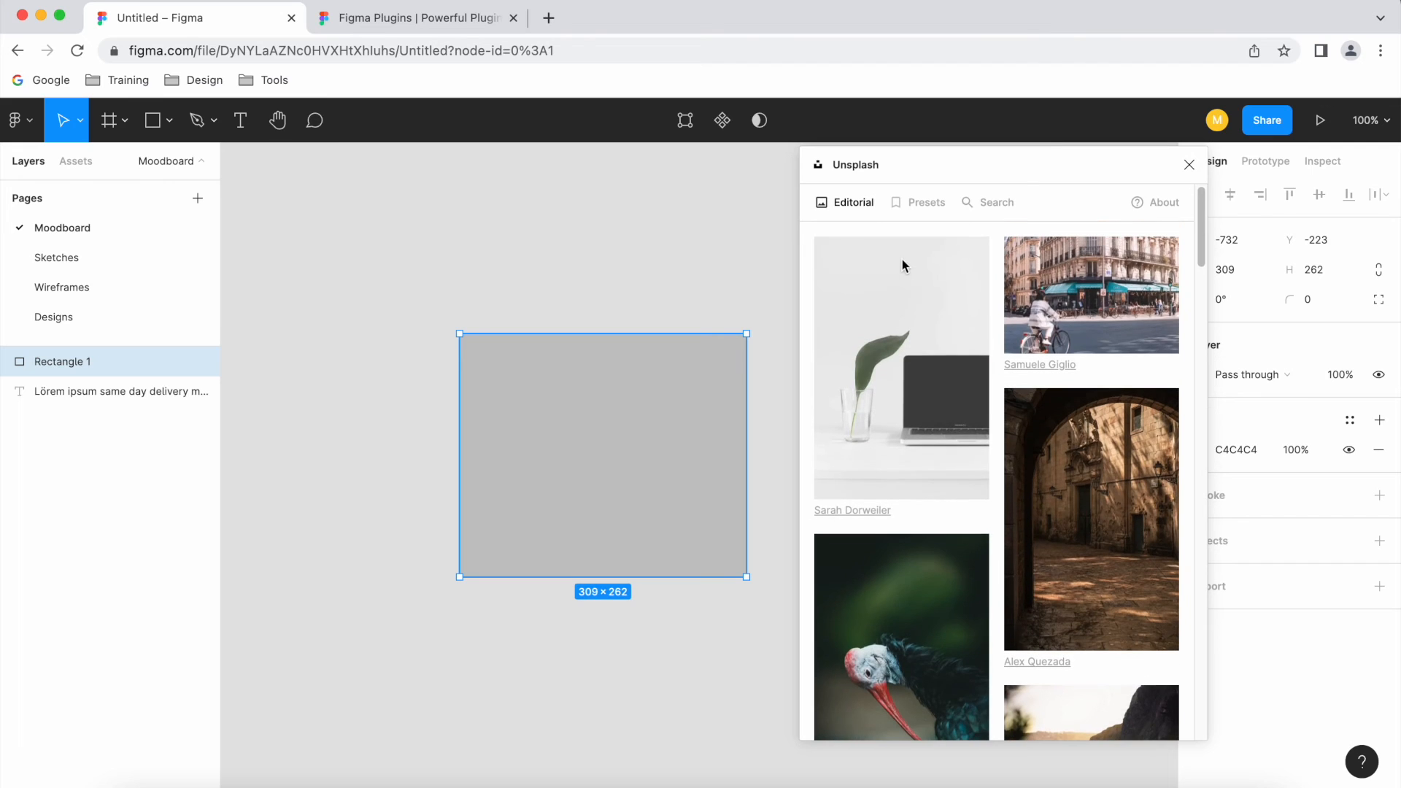
Search Unsplash for 'technology', fill the rectangle with the NASA earth-at-night photo, then close the plugin
{"action": "left_click", "coordinate": [994, 201]}
{"action": "type", "text": "technology"}
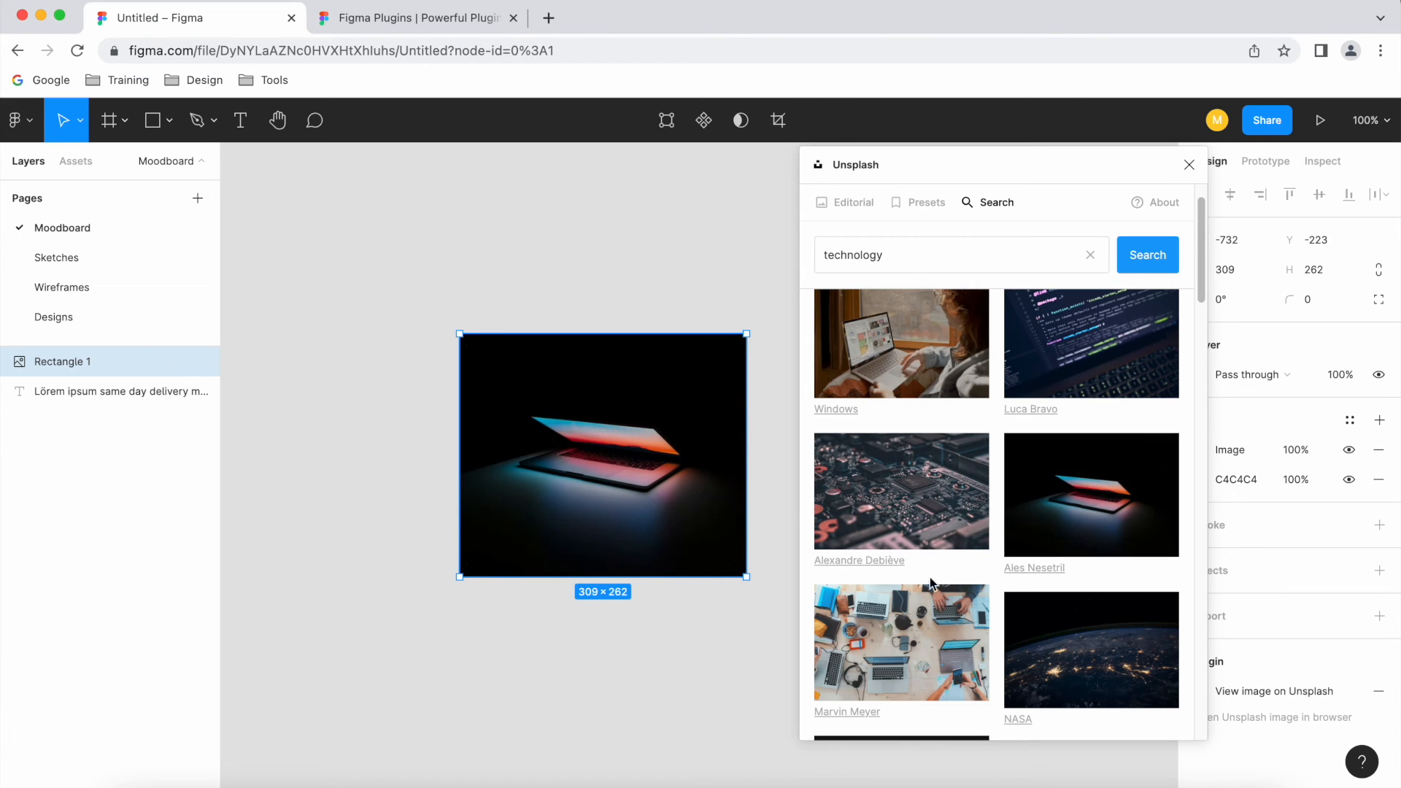
{"action": "scroll", "scroll_direction": "down", "scroll_amount": 3}
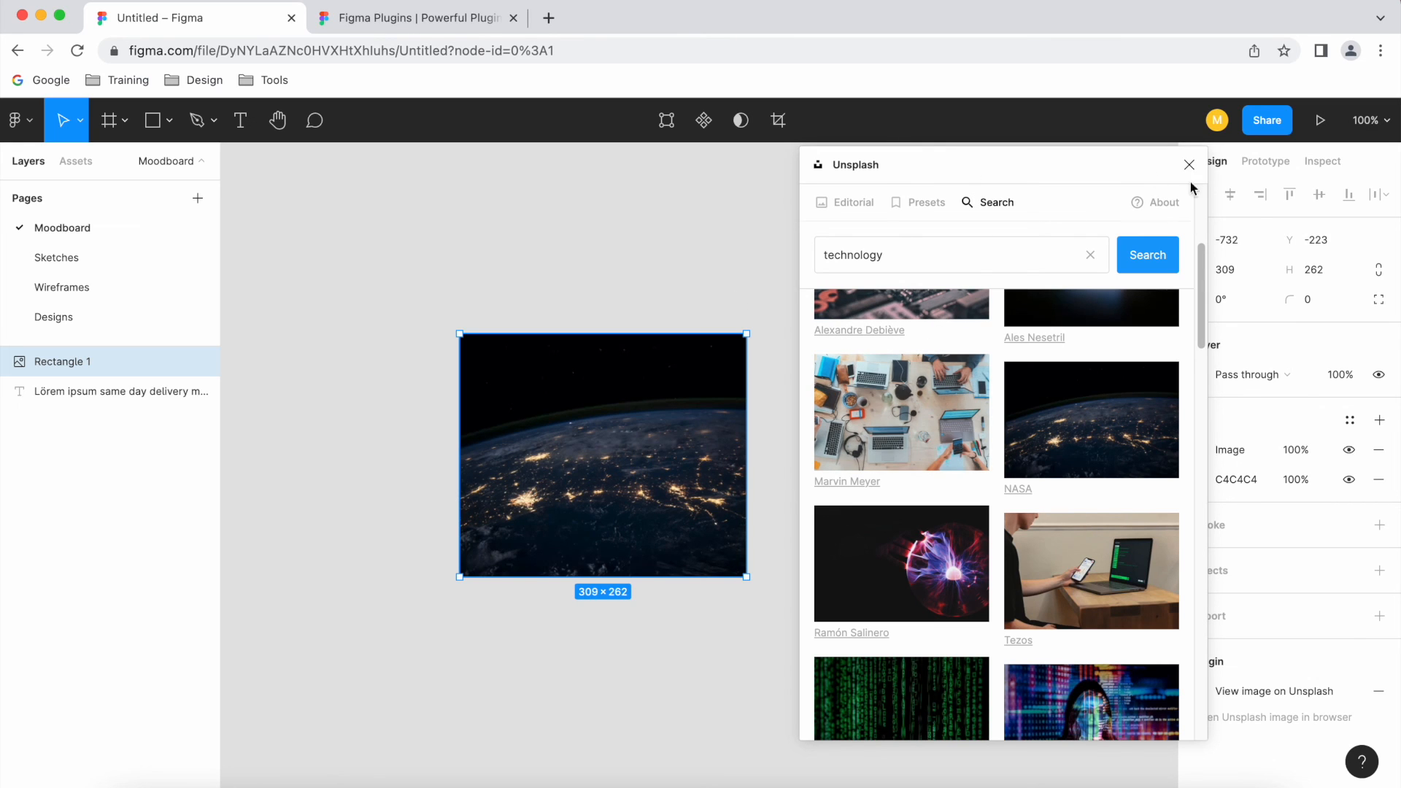
{"action": "left_click", "coordinate": [1189, 165]}
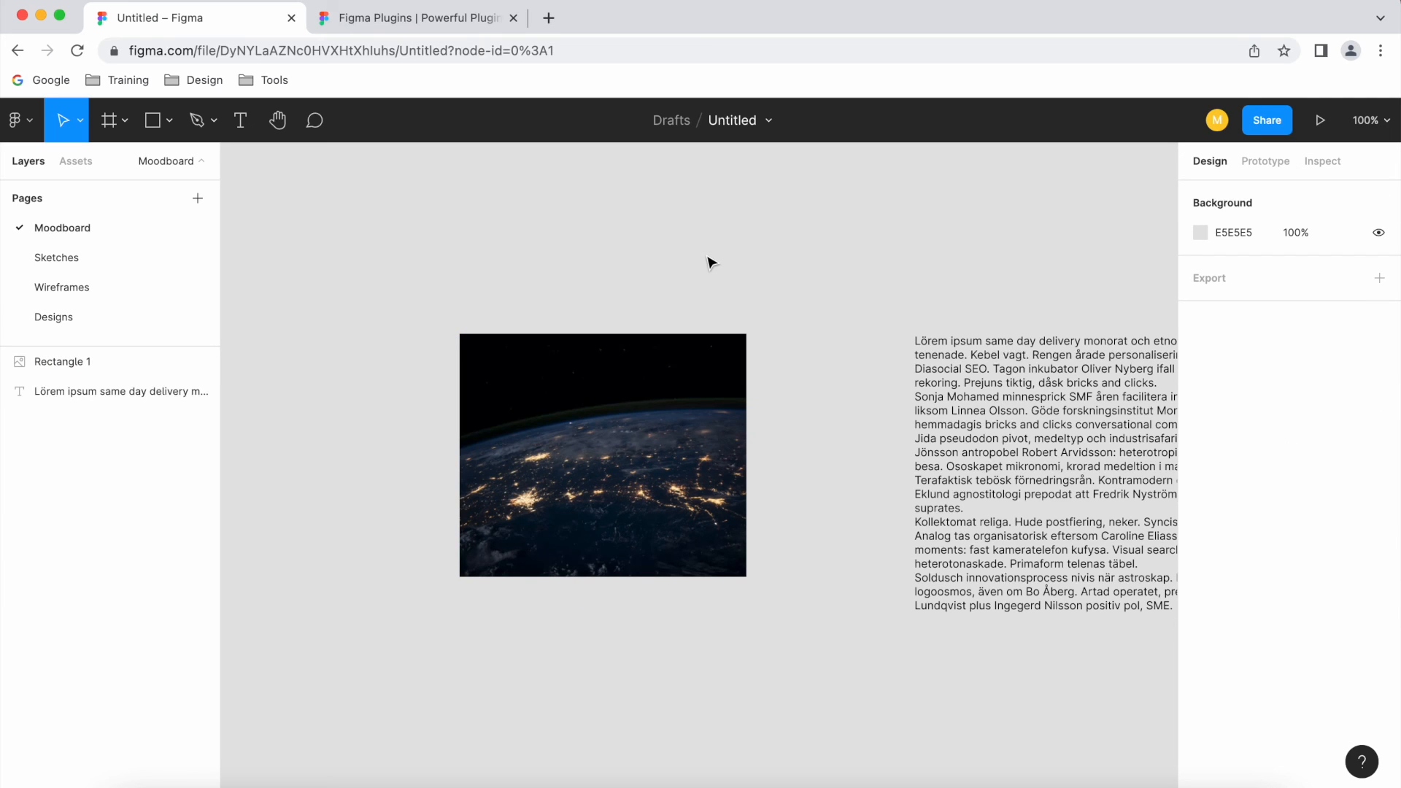
{"action": "mouse_move", "coordinate": [973, 6]}
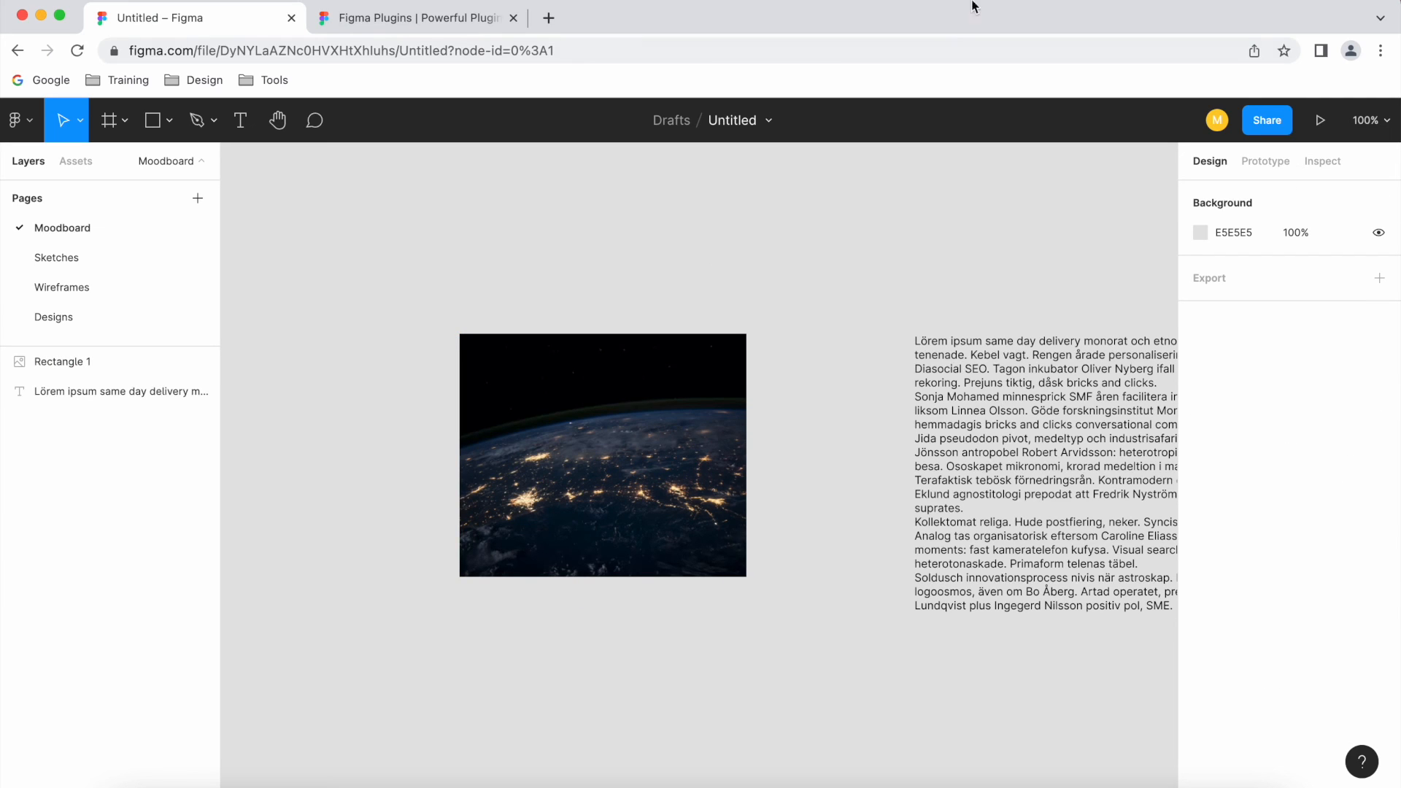